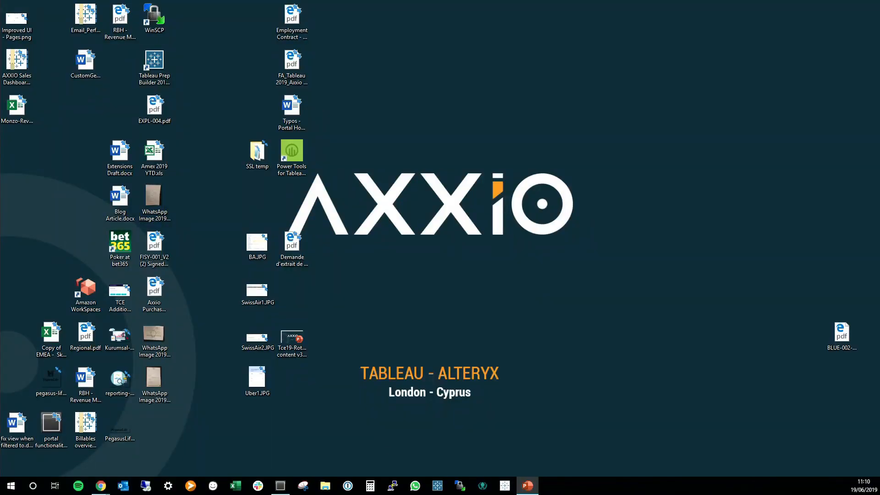
Step: Switch to PowerPoint and show slide 8, DEMO, of the Axxio Portal deck
left_click(527, 486)
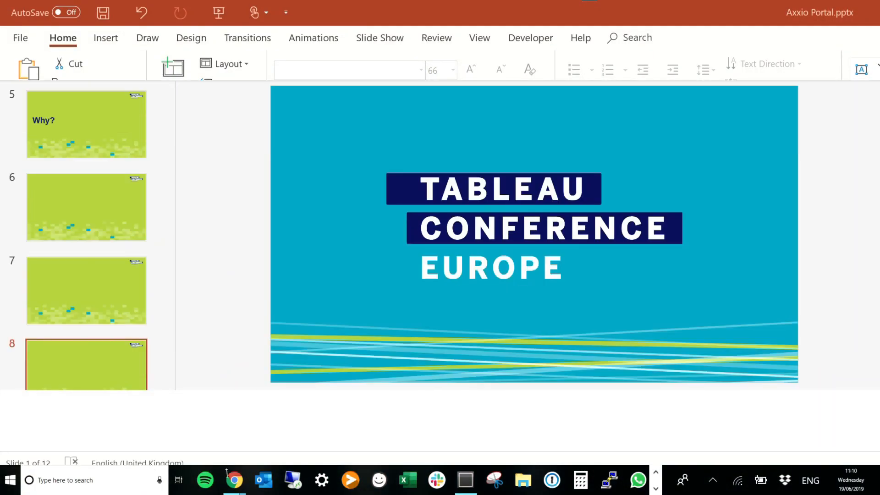
left_click(86, 365)
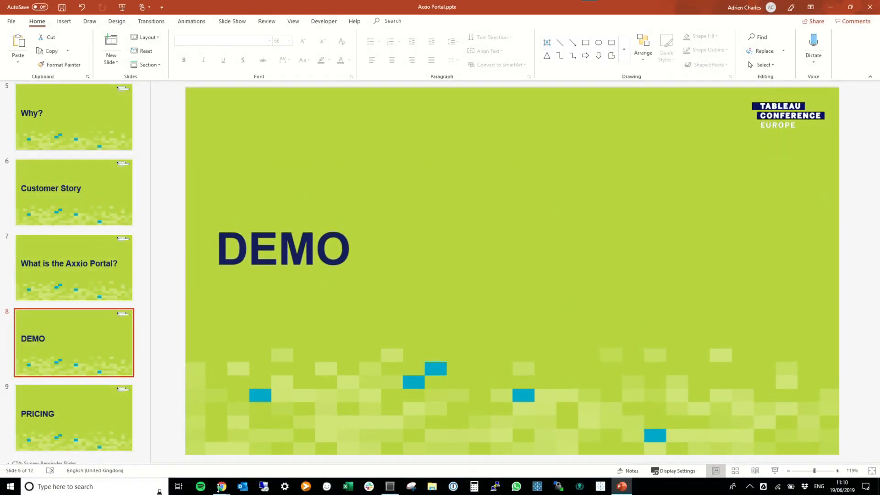
Step: Switch to Chrome and show the axxio.io Axxio Portal product page full screen
left_click(221, 486)
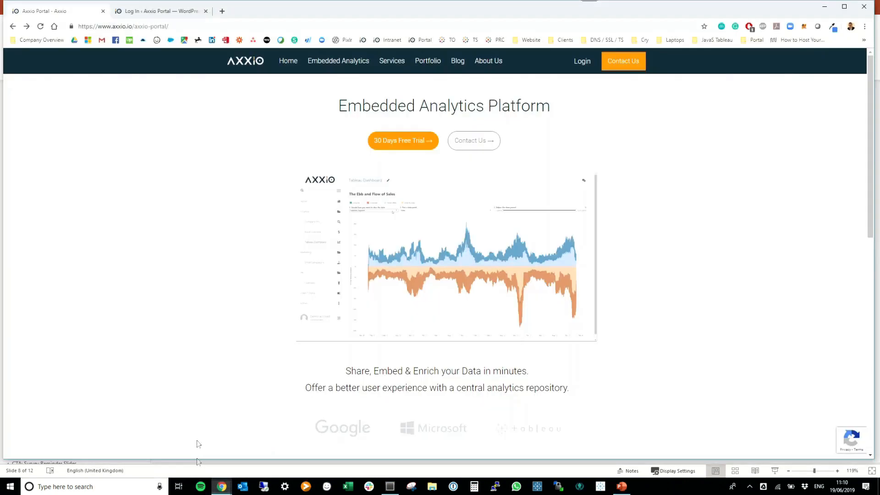
key("f11")
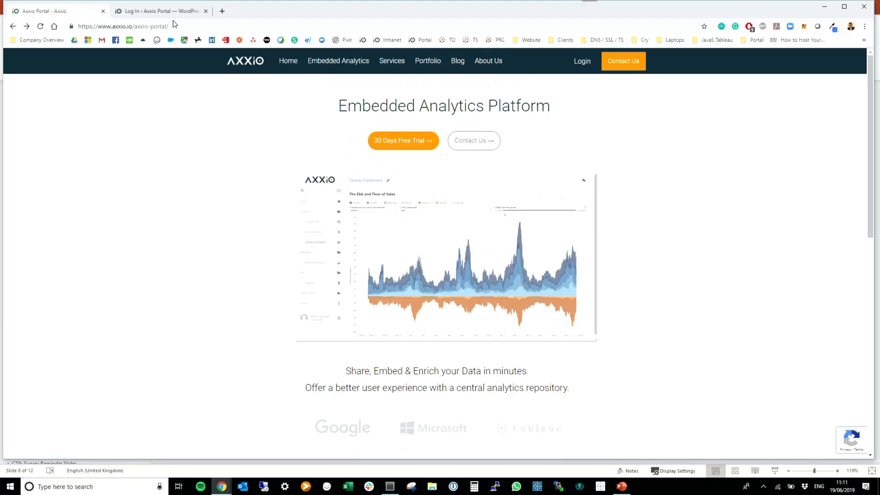
Step: Show the Log In – Axxio Portal tab full screen with demo credentials filled in
left_click(162, 11)
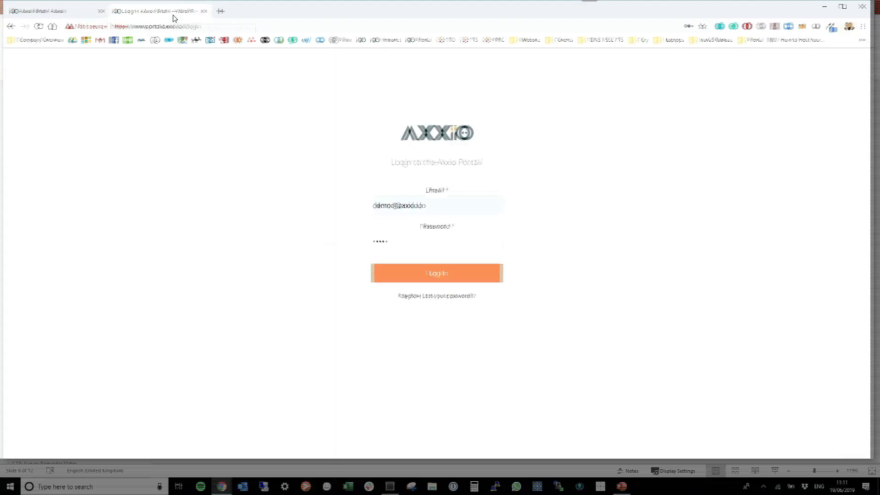
key("F11")
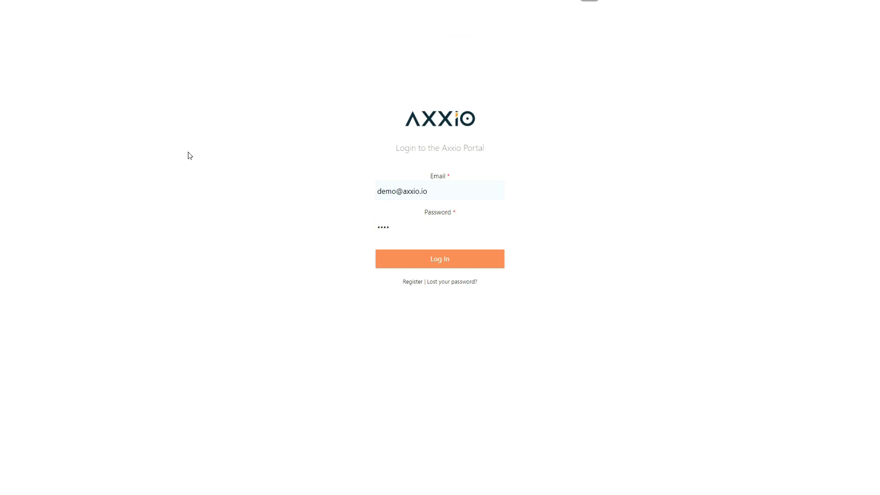
mouse_move(234, 157)
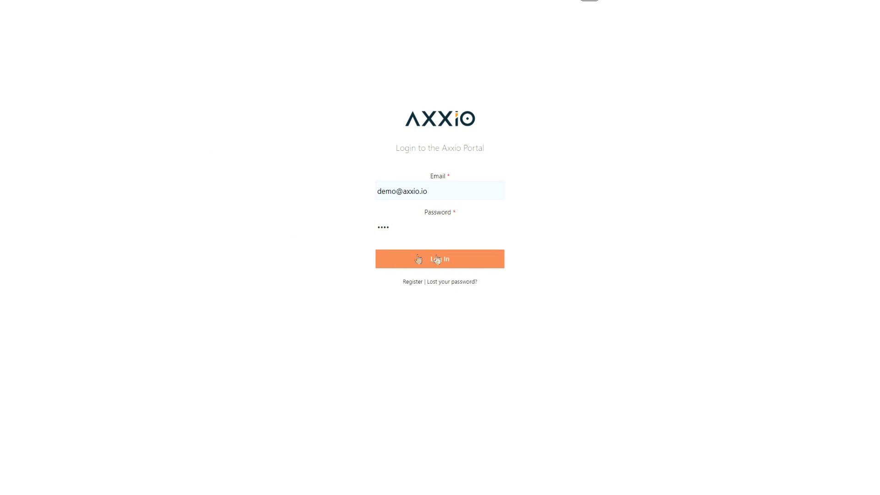
Step: Log in as the demo administrator and land on the Home page
left_click(440, 259)
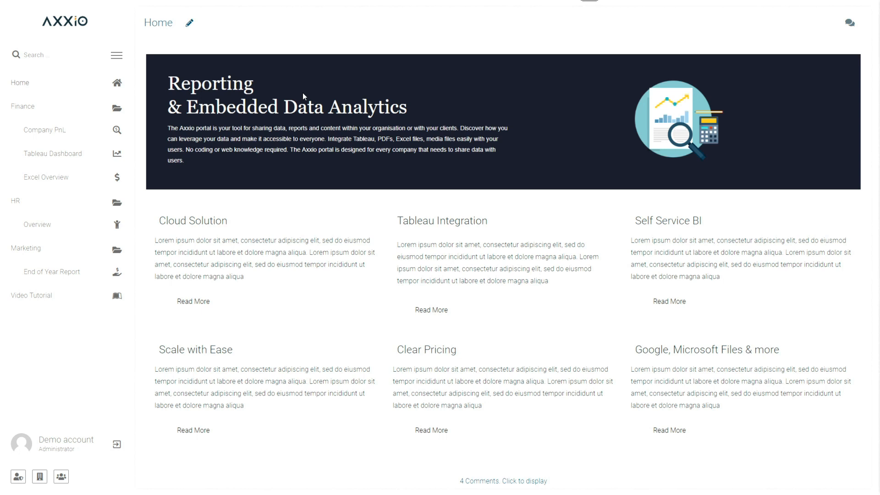
mouse_move(298, 104)
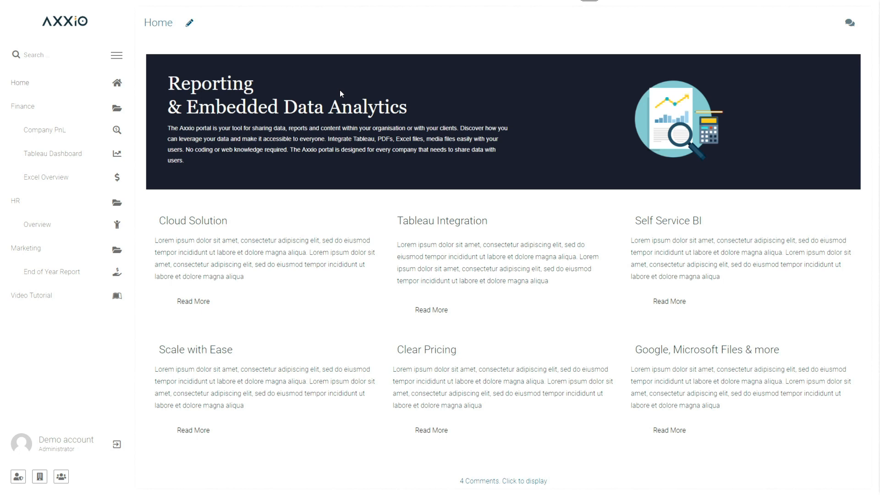
mouse_move(276, 96)
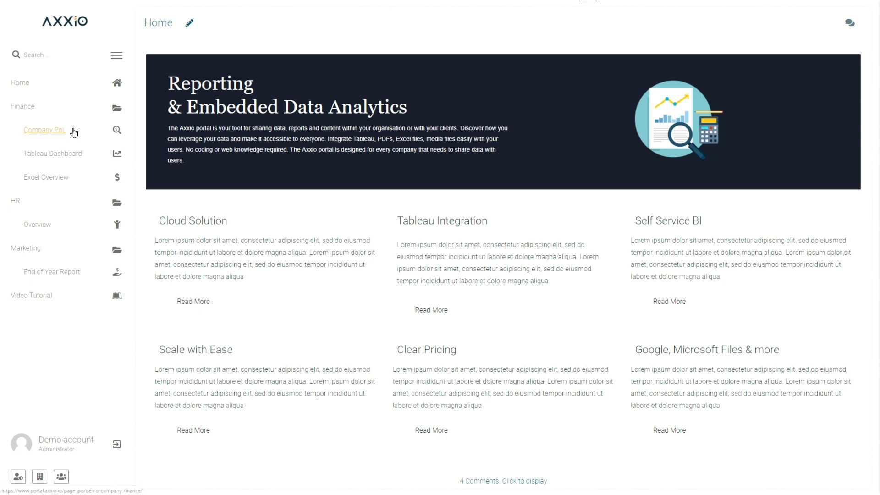
mouse_move(80, 135)
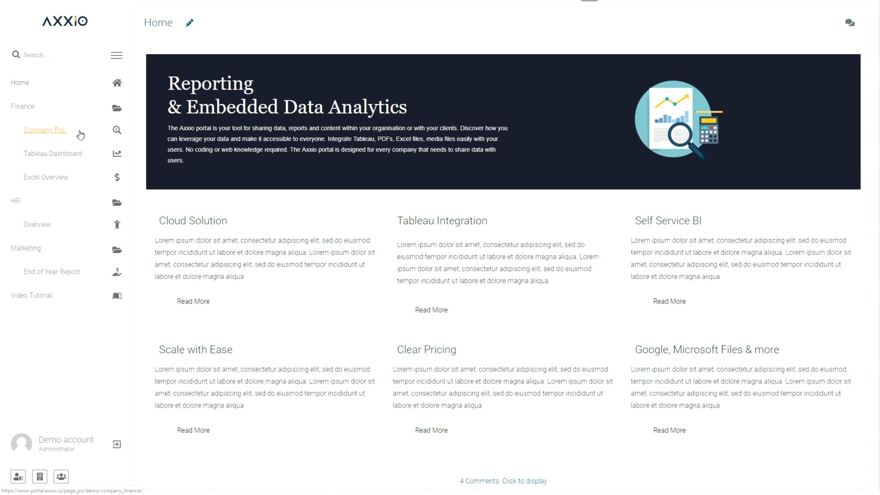
mouse_move(81, 136)
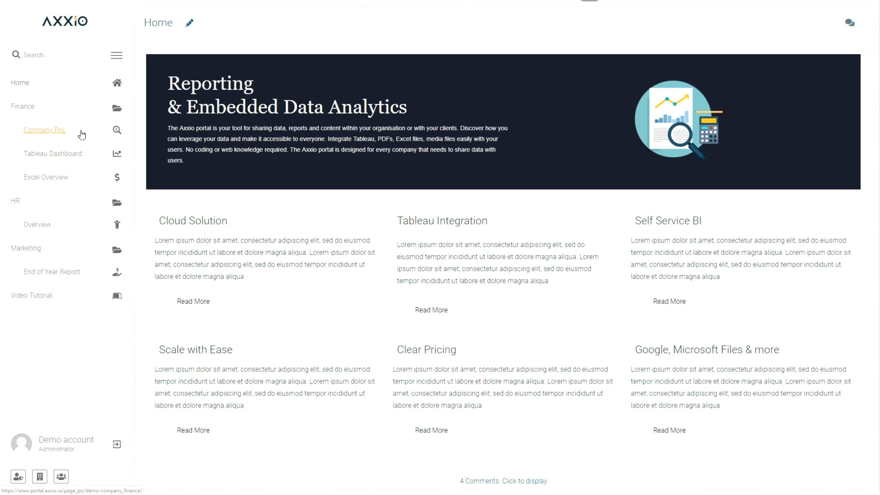
mouse_move(92, 135)
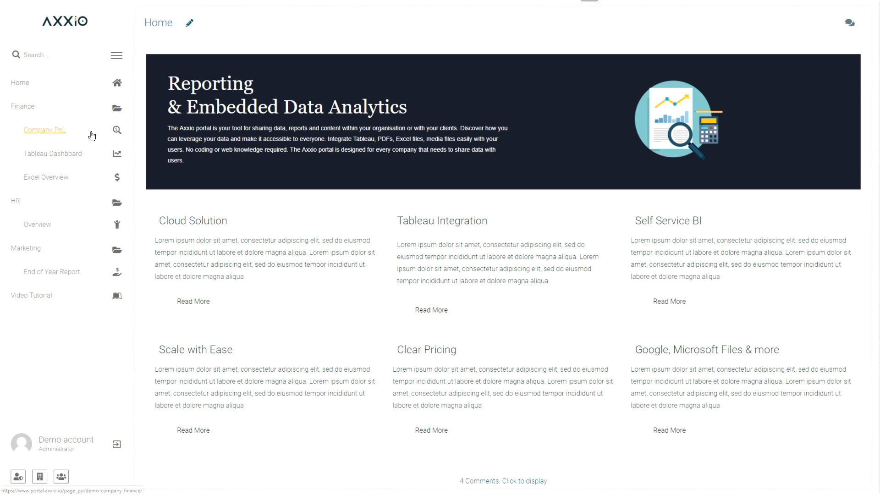
Step: Open Company PnL under Finance to show the year-to-date Profit & Loss dashboard
left_click(44, 130)
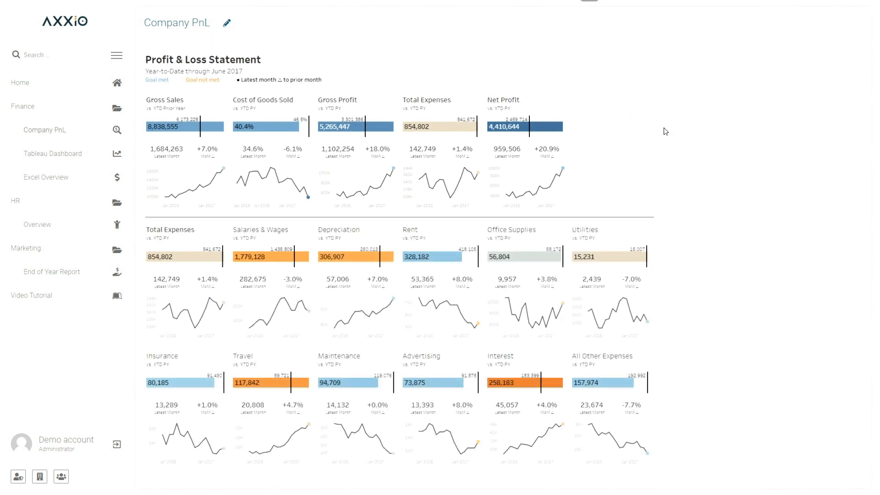
mouse_move(662, 135)
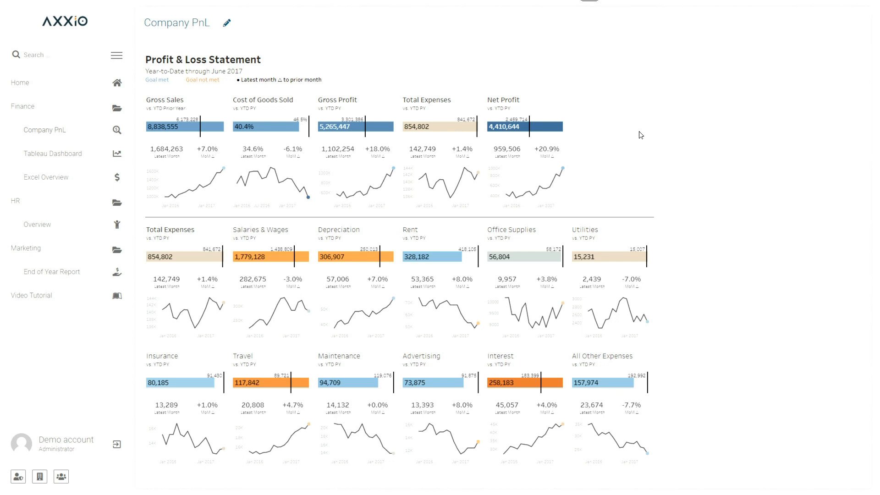
mouse_move(381, 187)
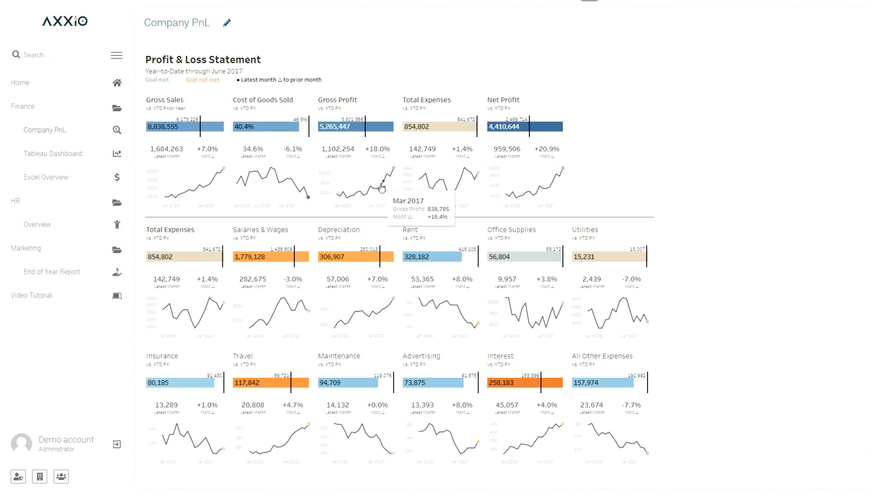
mouse_move(391, 171)
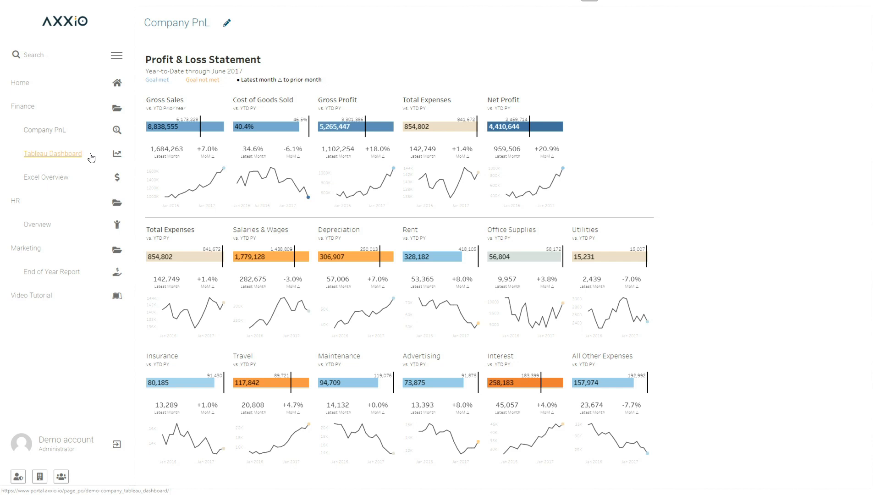
mouse_move(89, 157)
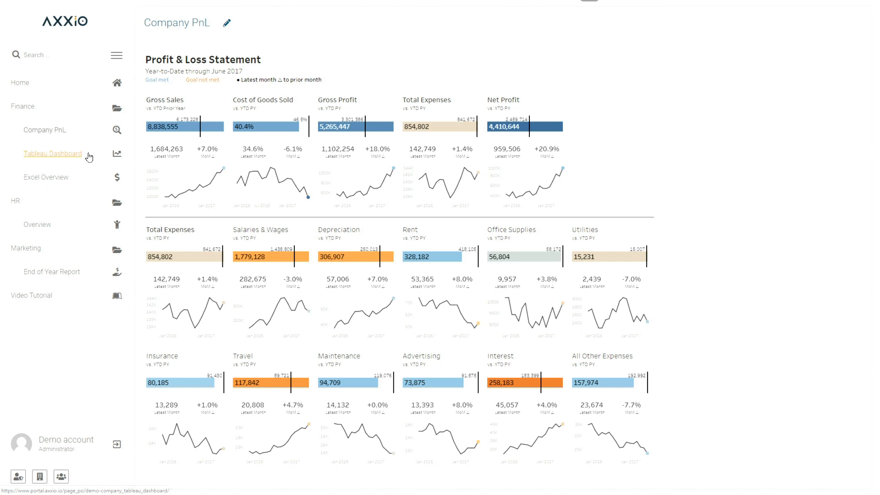
Step: Open Tableau Dashboard under Finance showing The Ebb and Flow of Sales streamgraph
left_click(53, 153)
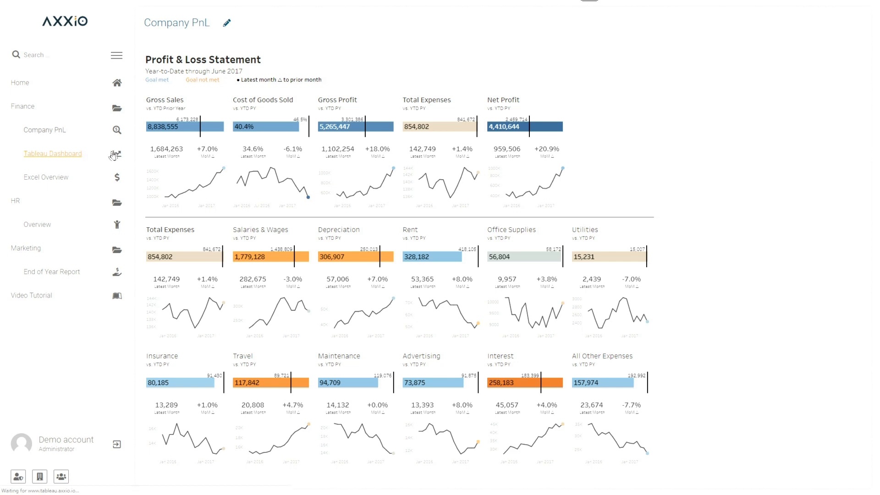
left_click(53, 153)
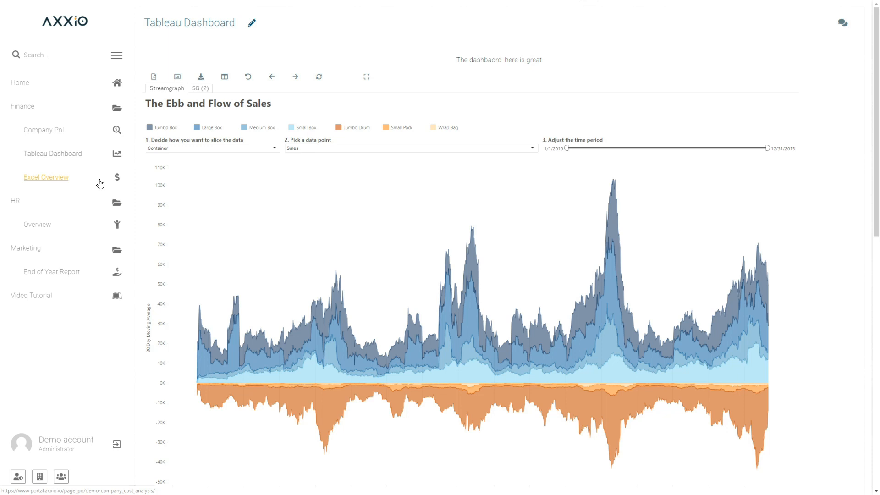
mouse_move(96, 184)
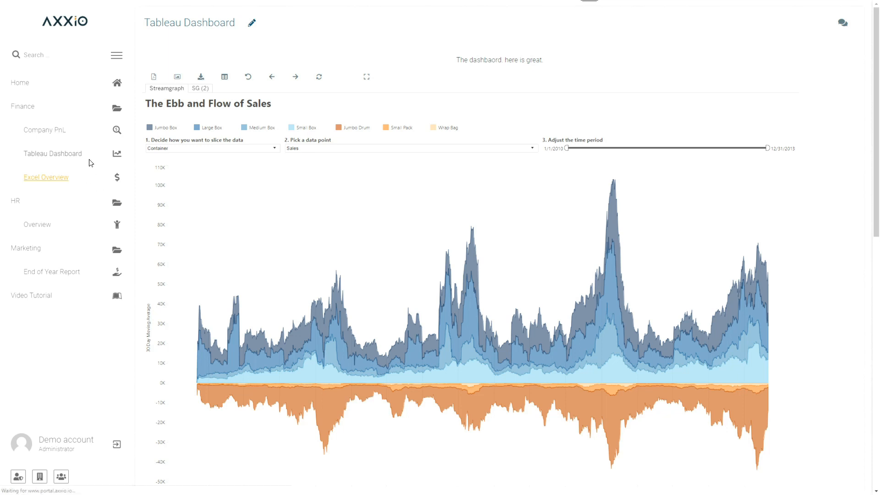
Step: Open Excel Overview under Finance showing the Cycle Data by Month spreadsheet
left_click(46, 177)
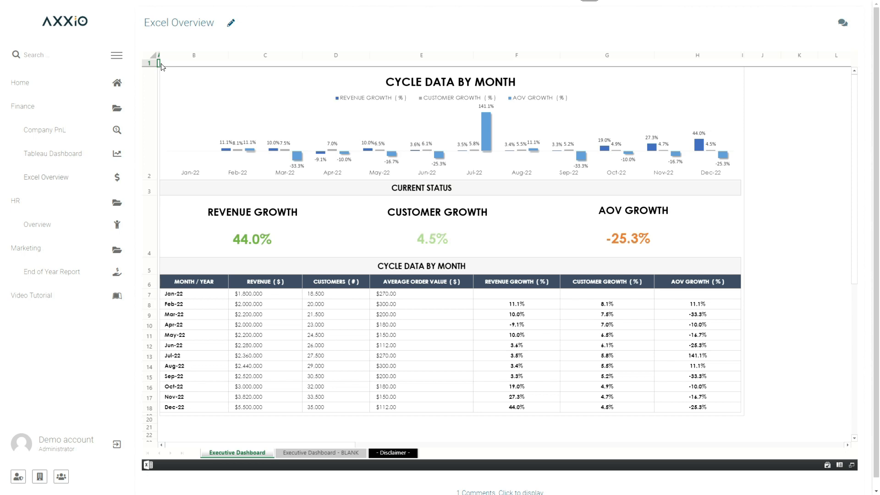
mouse_move(26, 248)
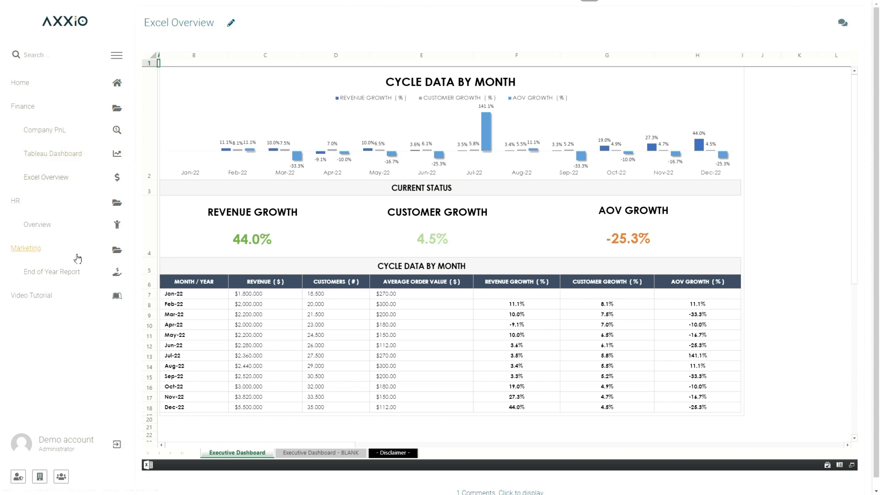
mouse_move(52, 271)
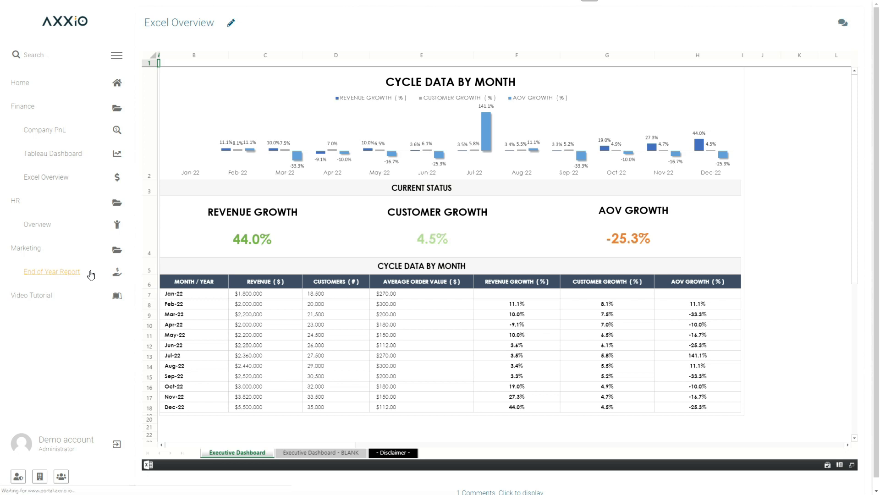
Step: Scroll the End of Year Report's Experian Annual Report 2015 PDF, then head to Video Tutorial
left_click(52, 272)
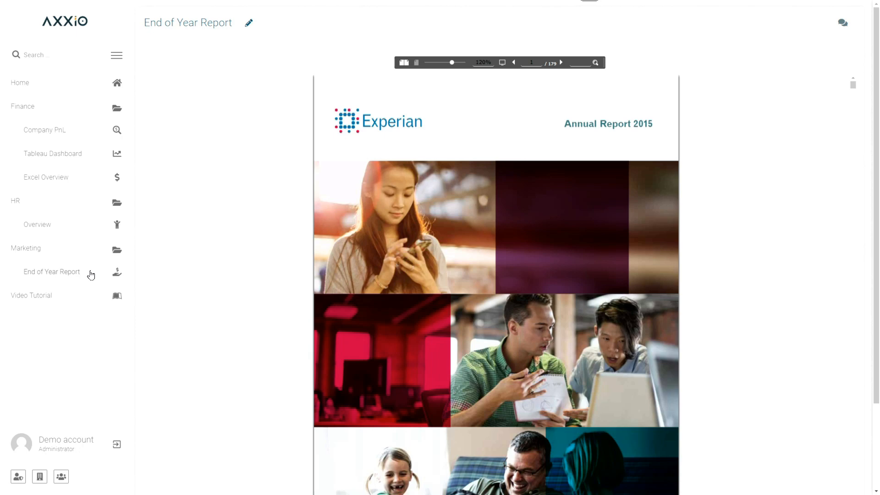
scroll("down", 3)
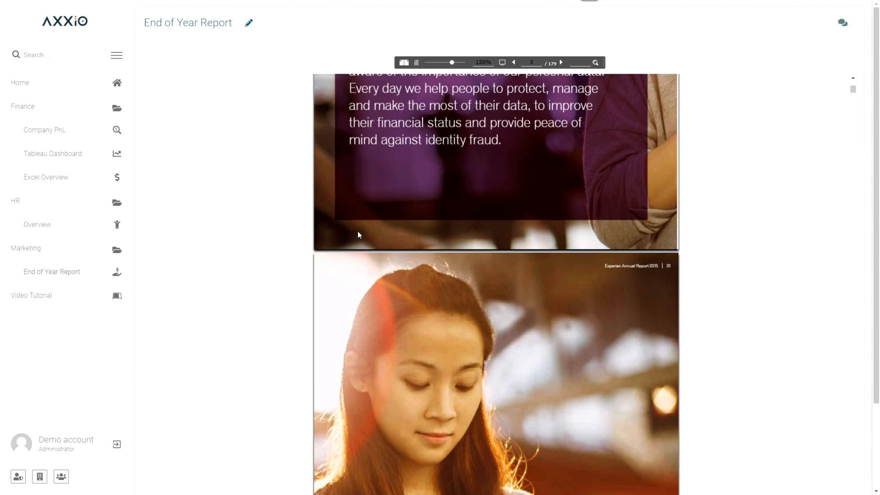
mouse_move(31, 296)
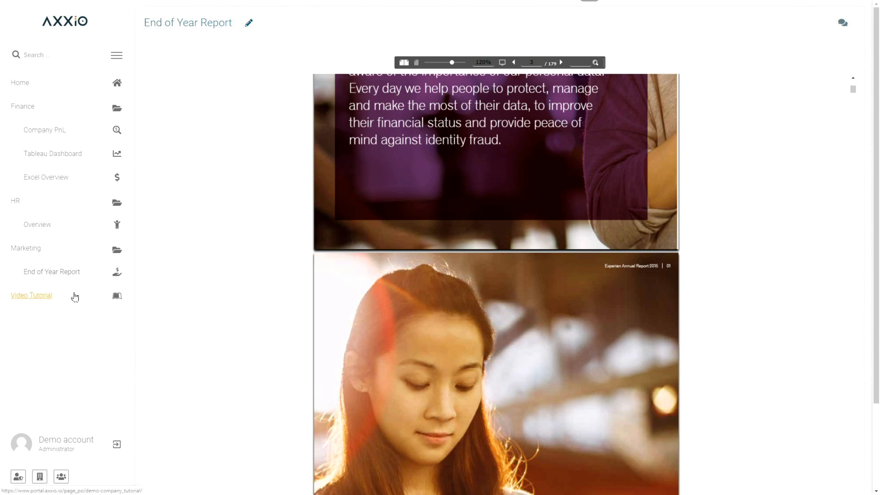
left_click(31, 297)
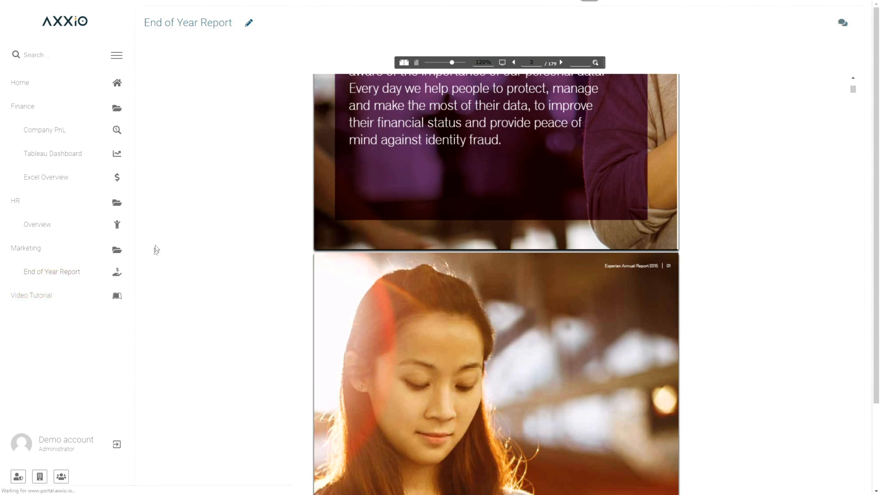
Step: Play the TV commercial on Video Tutorial, then open the admin overview dashboard
left_click(31, 296)
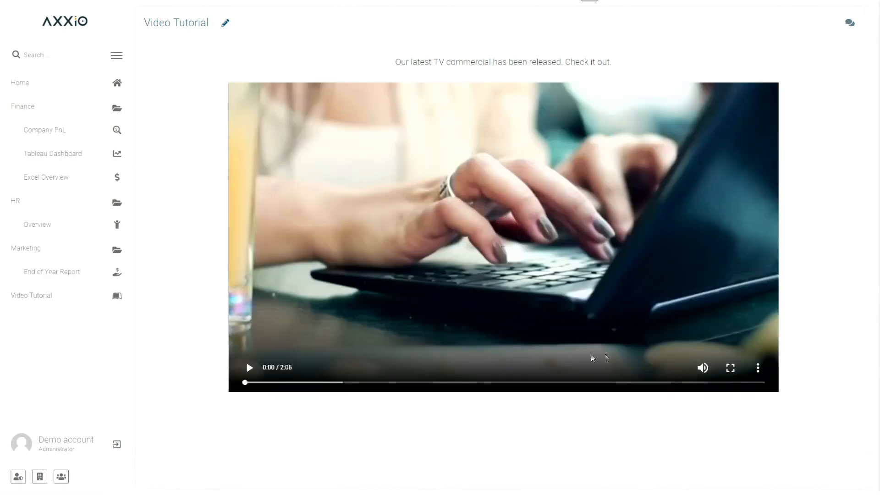
left_click(702, 367)
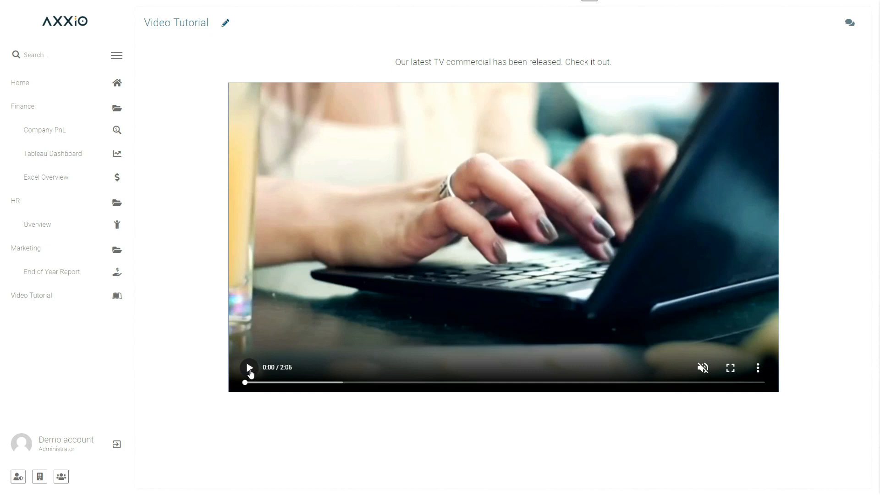
left_click(248, 367)
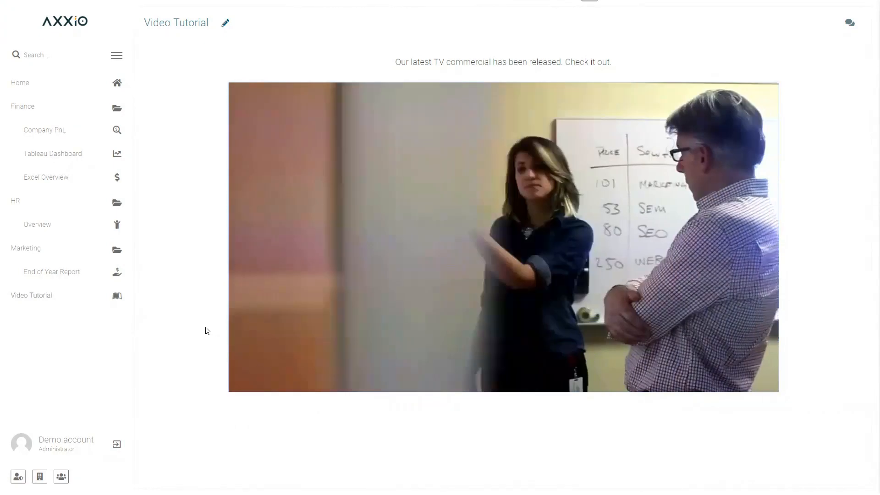
left_click(503, 236)
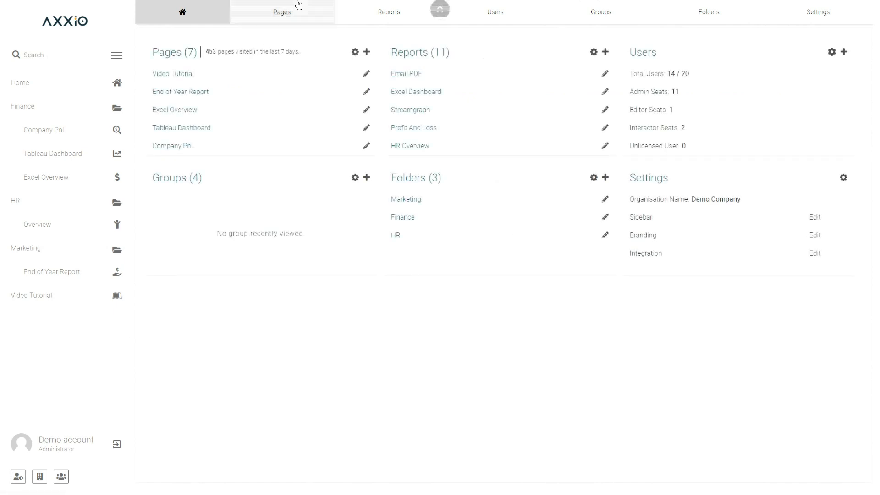
Step: From the Pages list, open the Home page in the editor on its Content tab
left_click(281, 12)
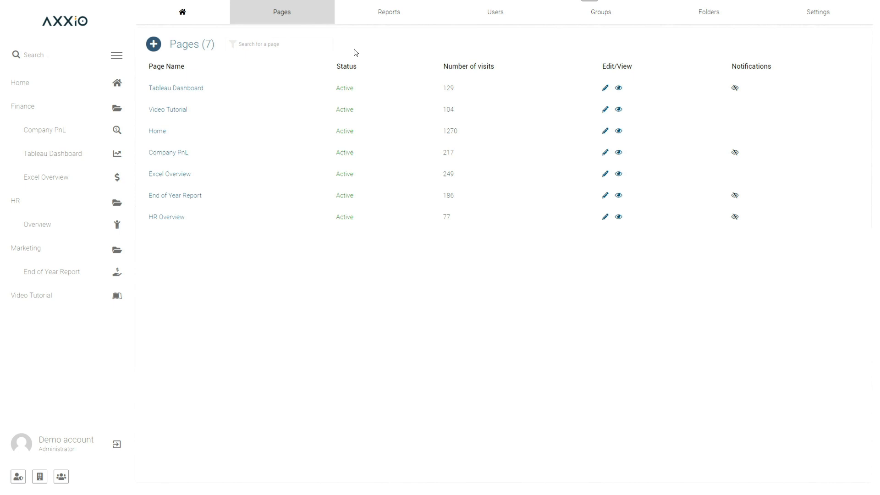
mouse_move(238, 83)
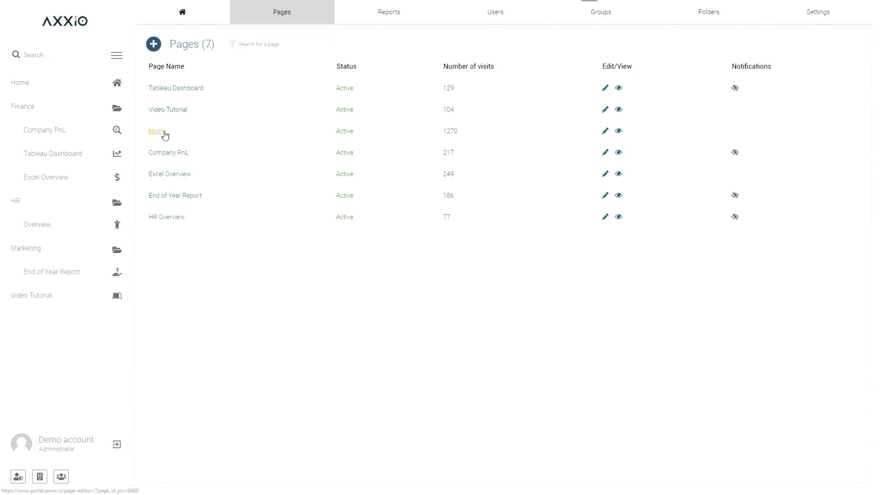
left_click(157, 131)
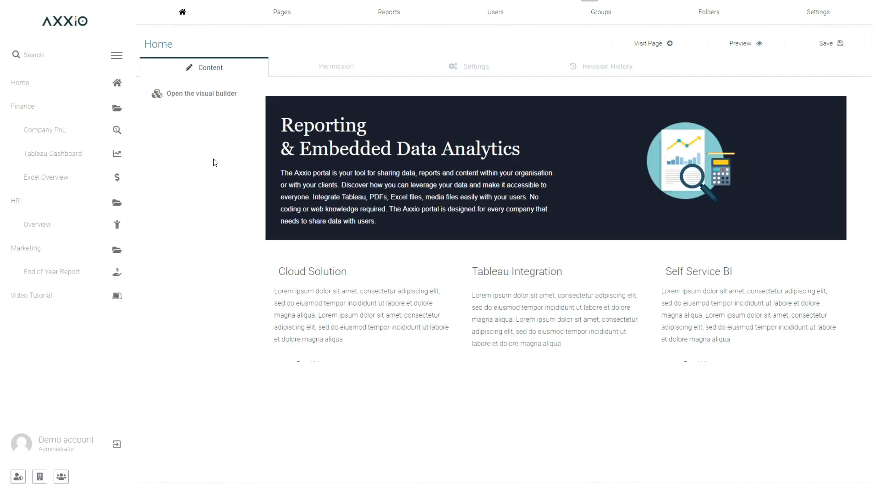
mouse_move(209, 103)
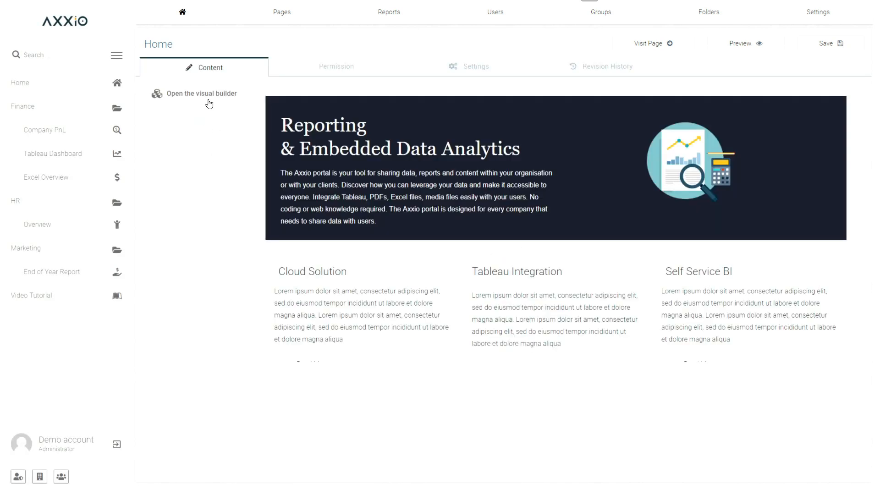
Step: Launch the visual builder for the Home page from its Content tab
left_click(201, 93)
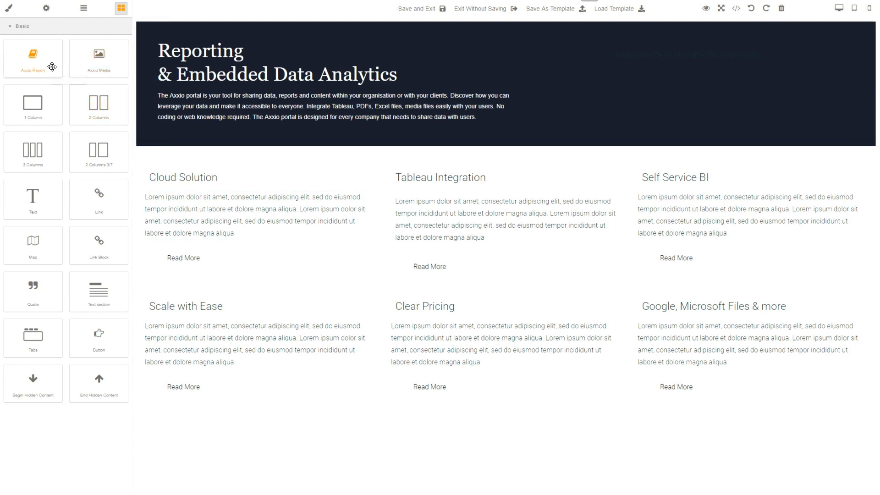
mouse_move(33, 59)
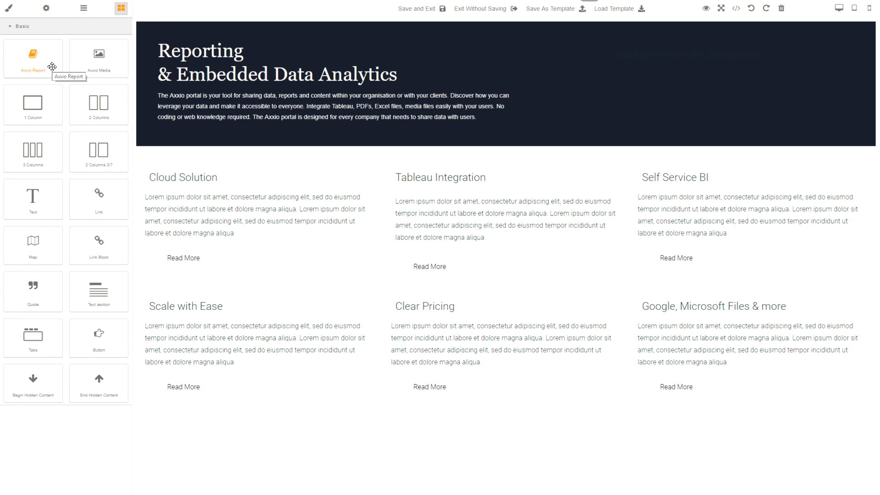
Step: Place an Axxio Report block below the feature columns and dismiss the Add Report chooser unselected
left_click_drag(33, 59, 412, 423)
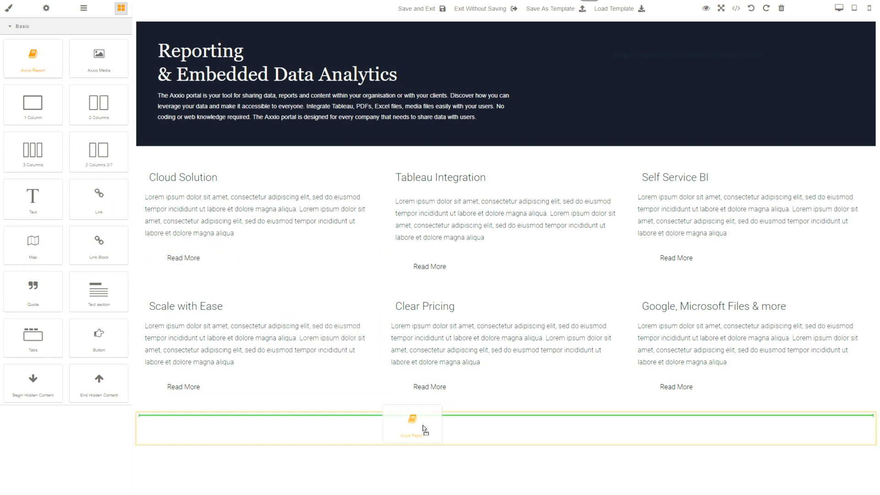
left_click(413, 424)
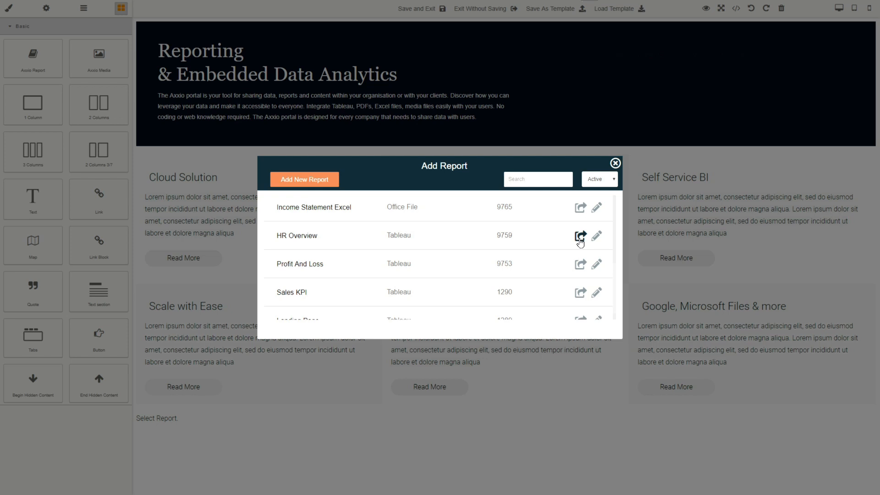
mouse_move(612, 169)
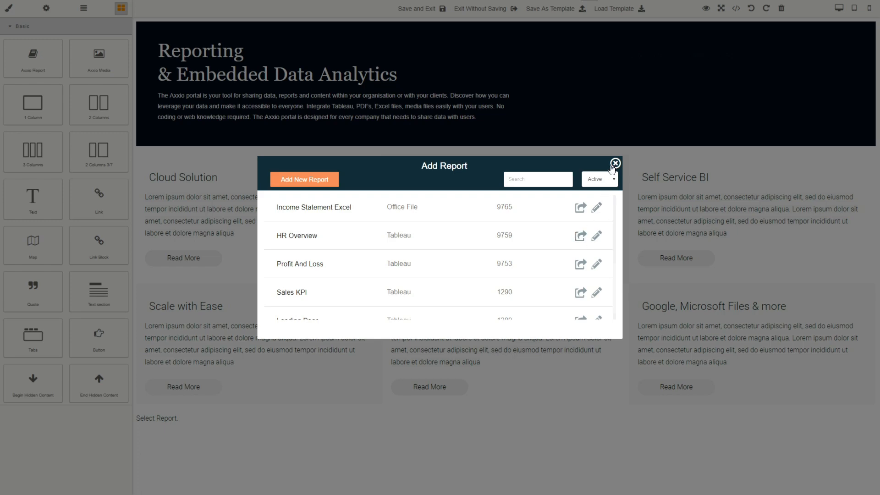
left_click(615, 163)
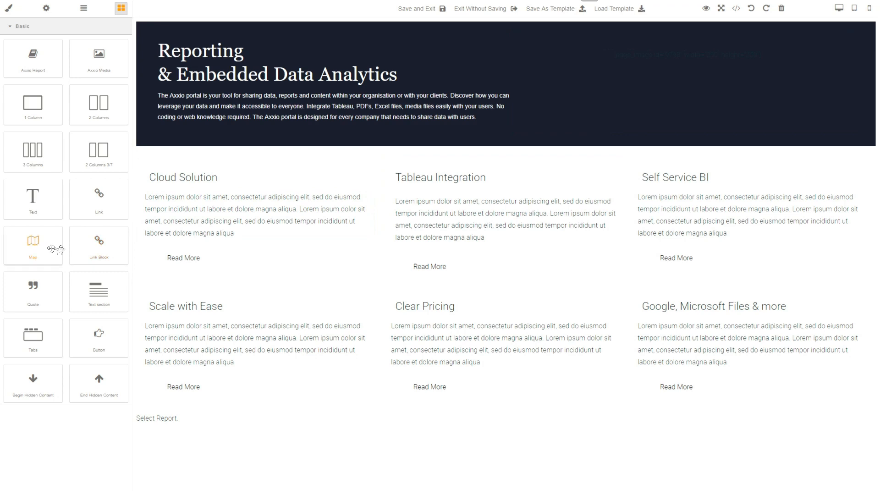
Step: Place a Map block below the feature columns, then exit the visual builder
left_click_drag(33, 245, 380, 407)
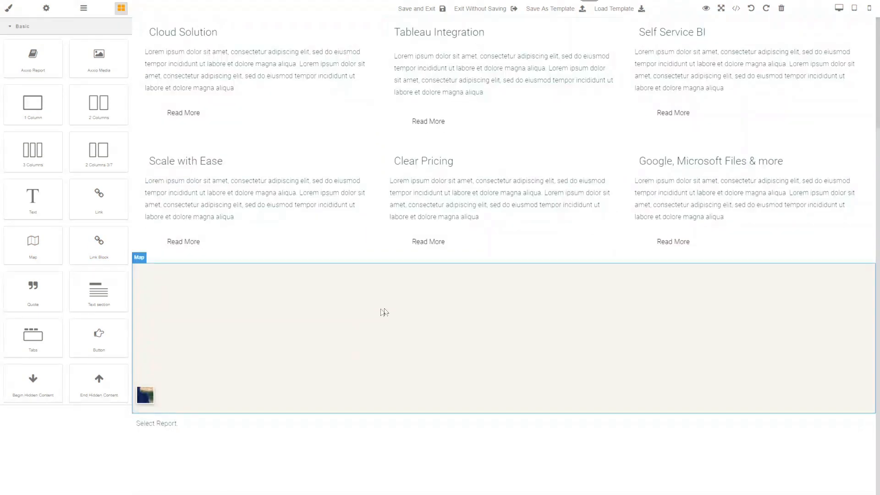
left_click(438, 202)
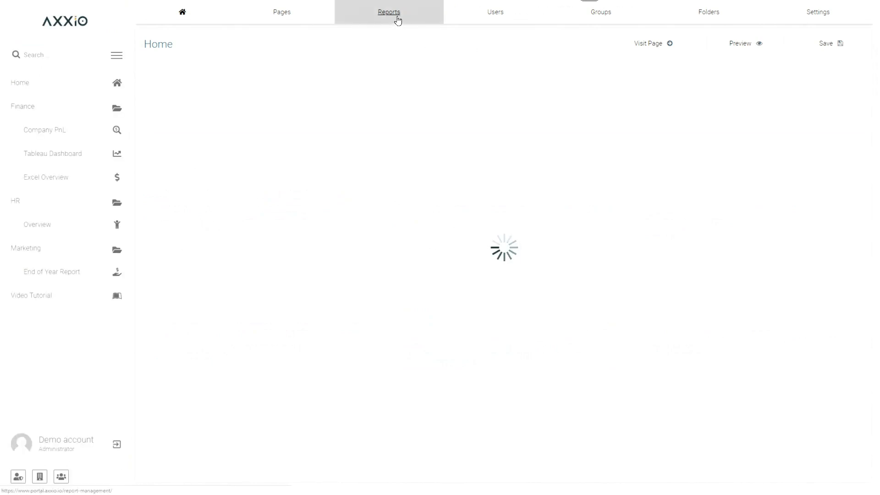
Step: Start a new report named 'Demo' in Reports and expand the report type list
left_click(389, 11)
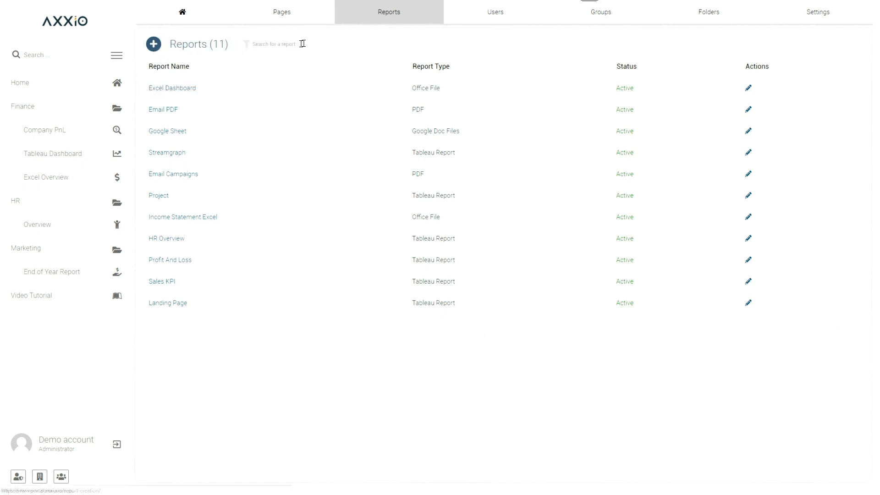
left_click(153, 44)
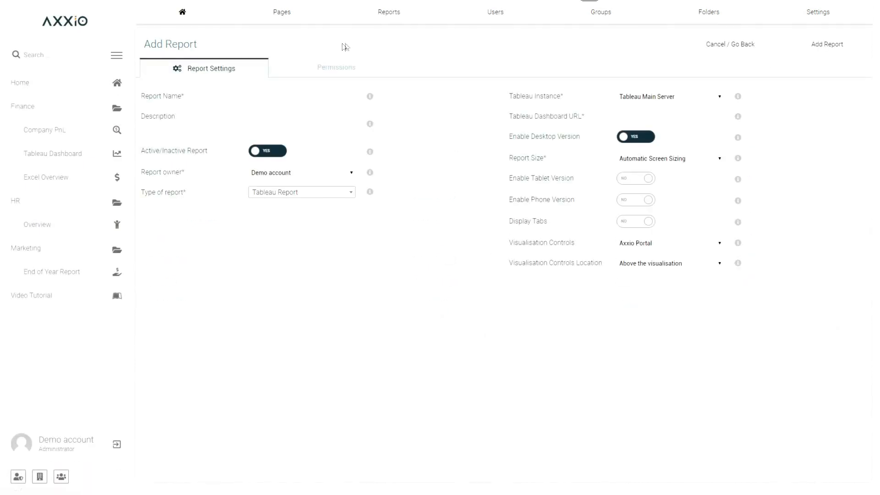
left_click(303, 96)
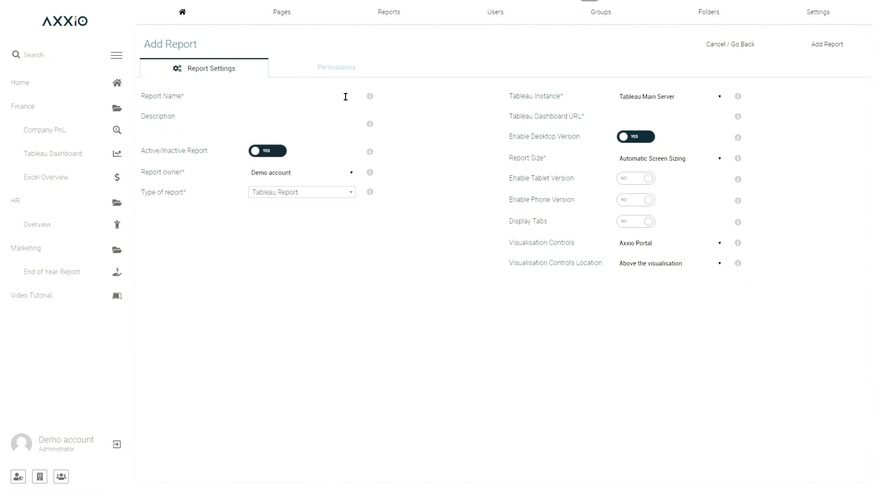
type("Demo")
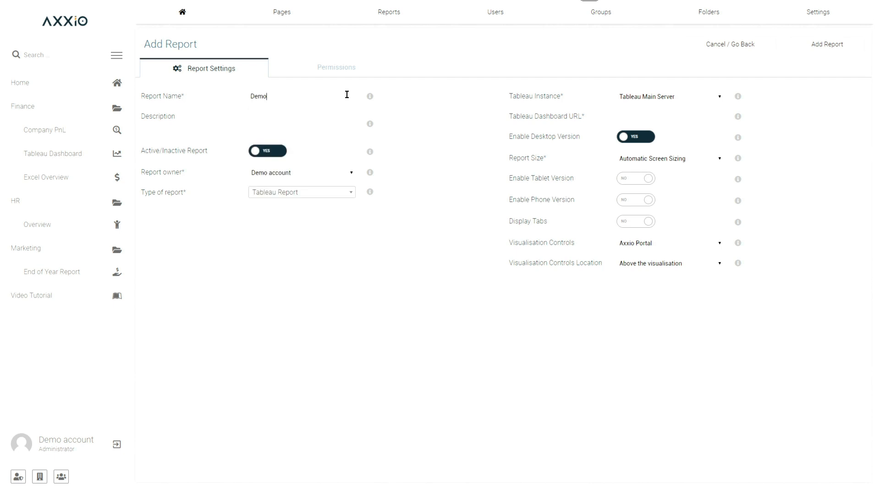
mouse_move(331, 200)
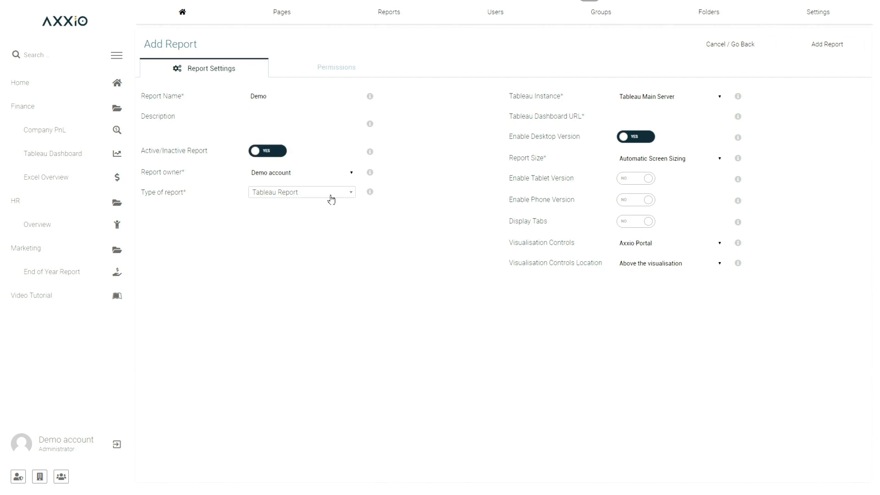
left_click(301, 191)
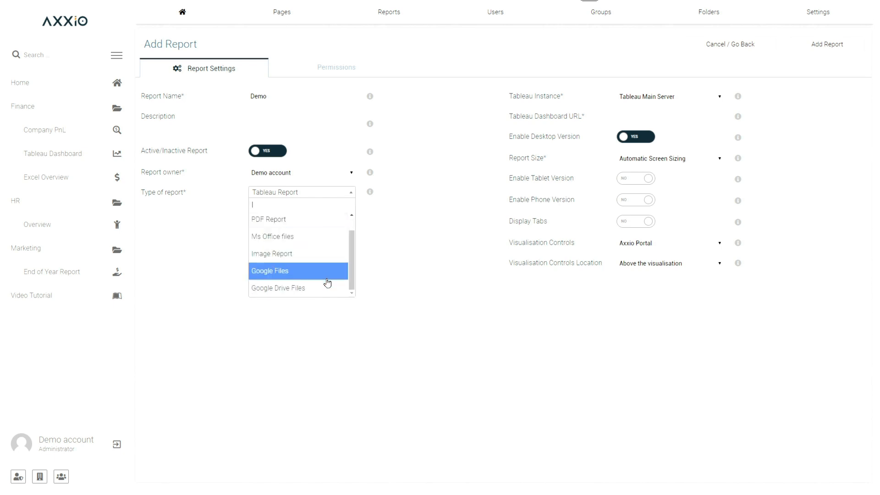
mouse_move(328, 288)
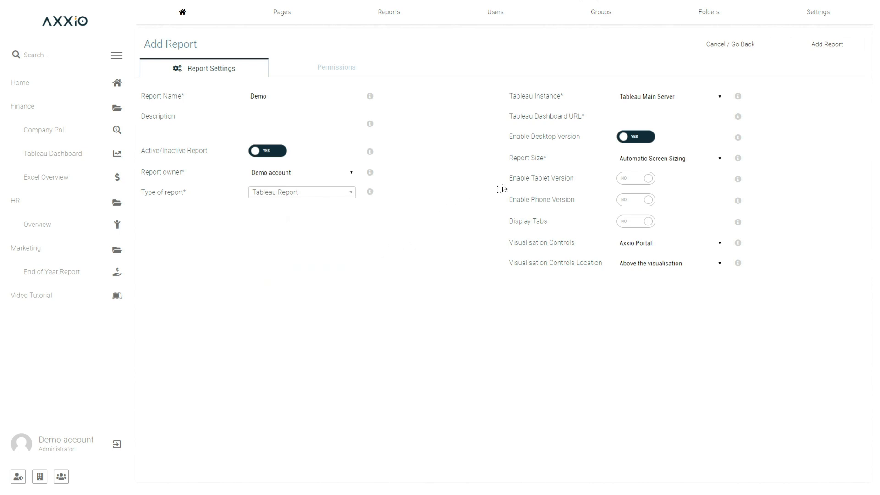
mouse_move(589, 117)
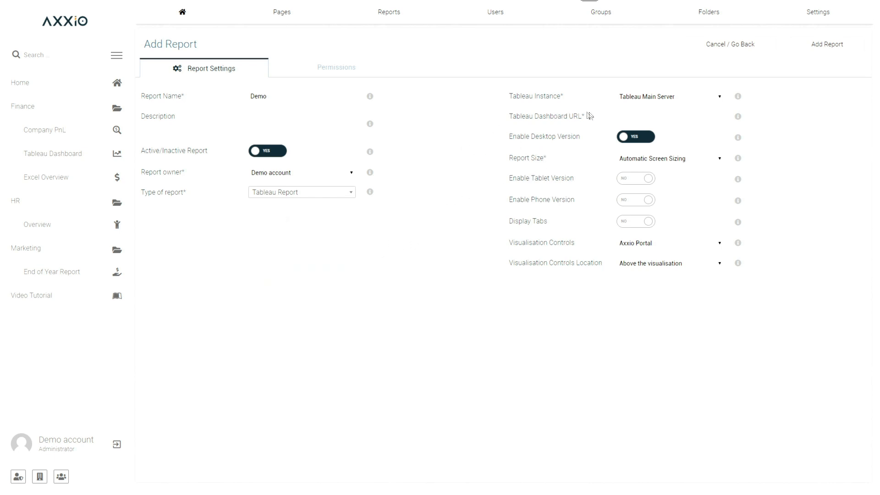
mouse_move(646, 96)
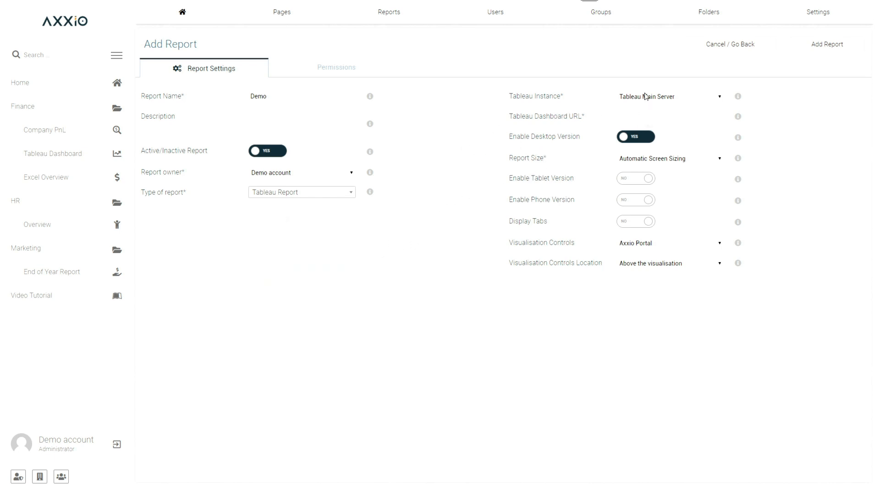
mouse_move(648, 101)
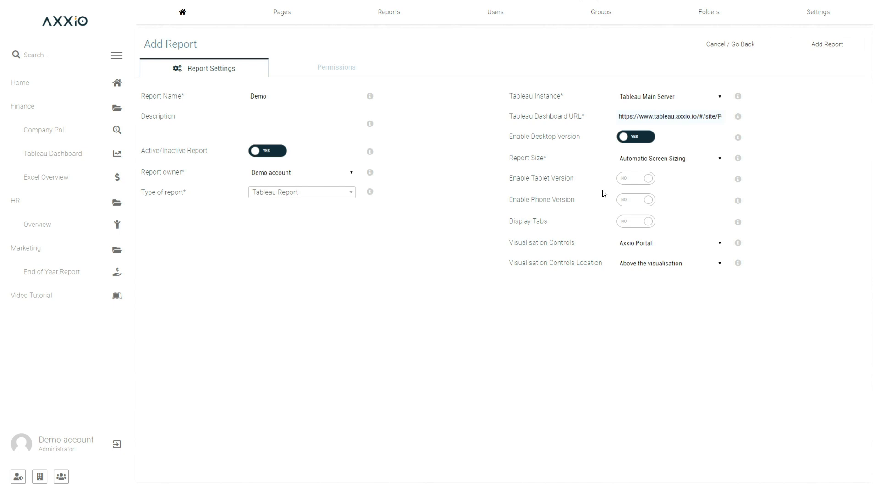
mouse_move(570, 196)
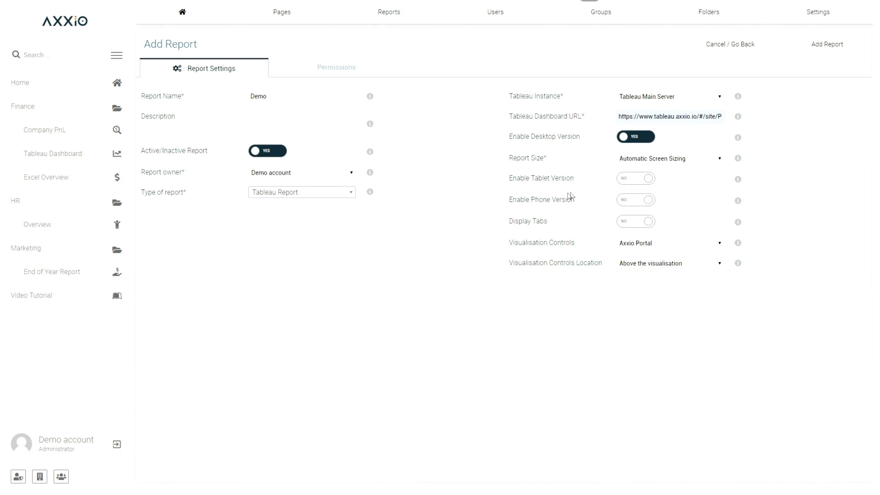
mouse_move(490, 199)
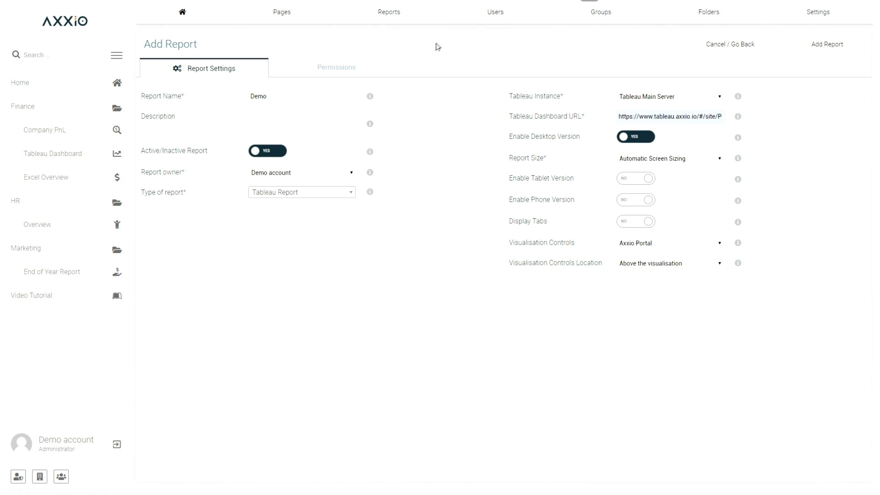
mouse_move(454, 52)
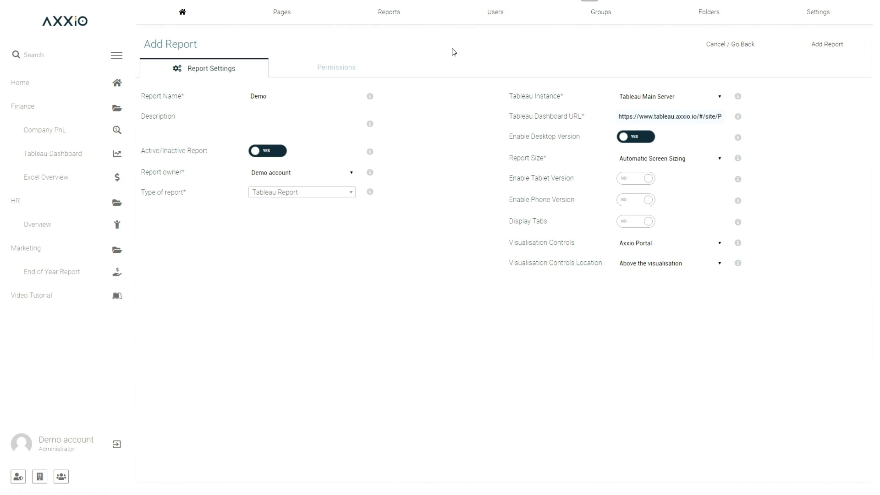
mouse_move(458, 46)
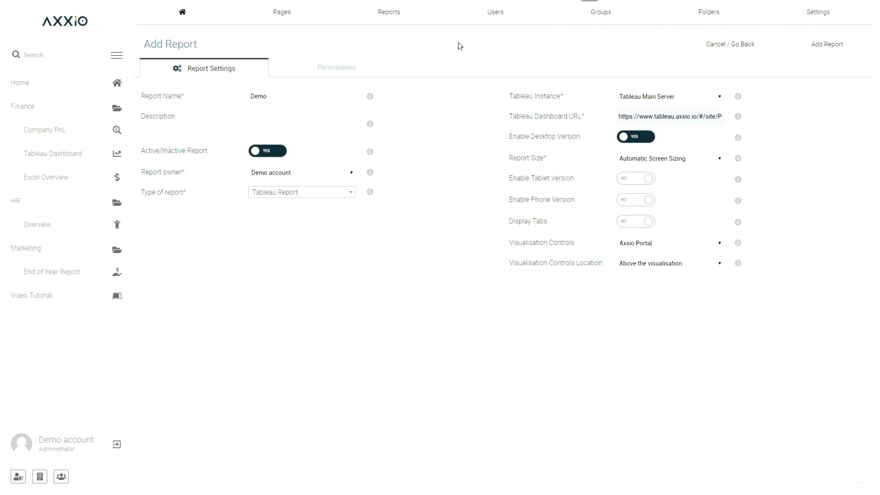
mouse_move(484, 48)
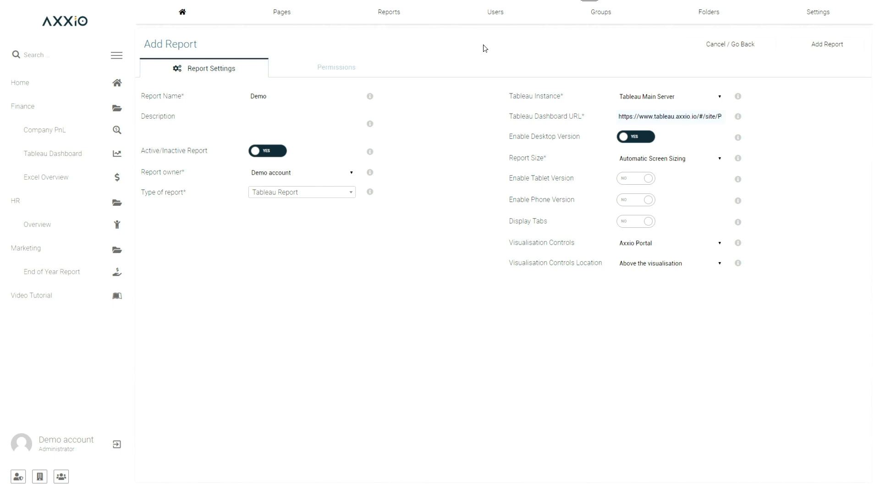
Step: Show the Demo report's Permissions table, still without any groups
left_click(336, 68)
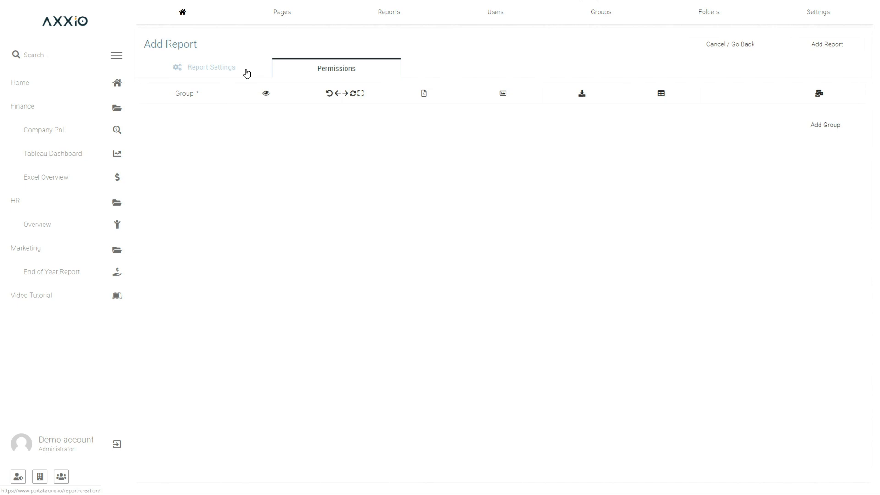
mouse_move(712, 30)
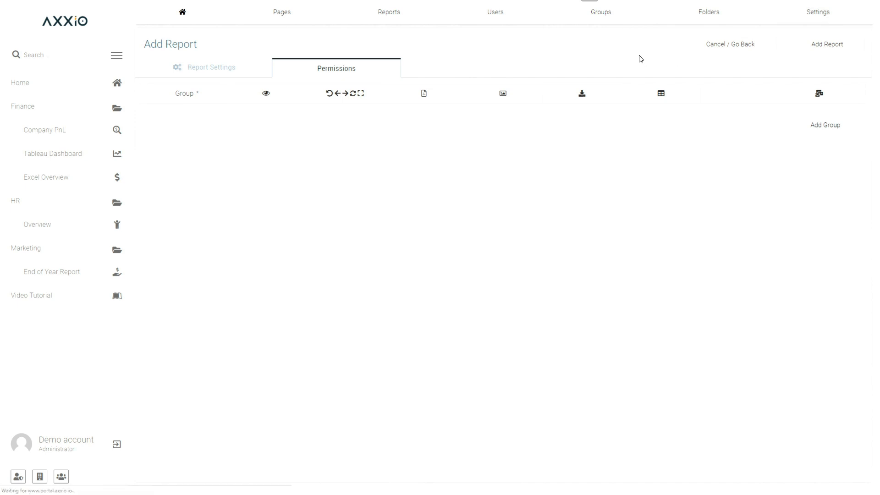
Step: Reorder the sidebar to Home, HR, Marketing, Finance, Video Tutorial and save it
left_click(817, 12)
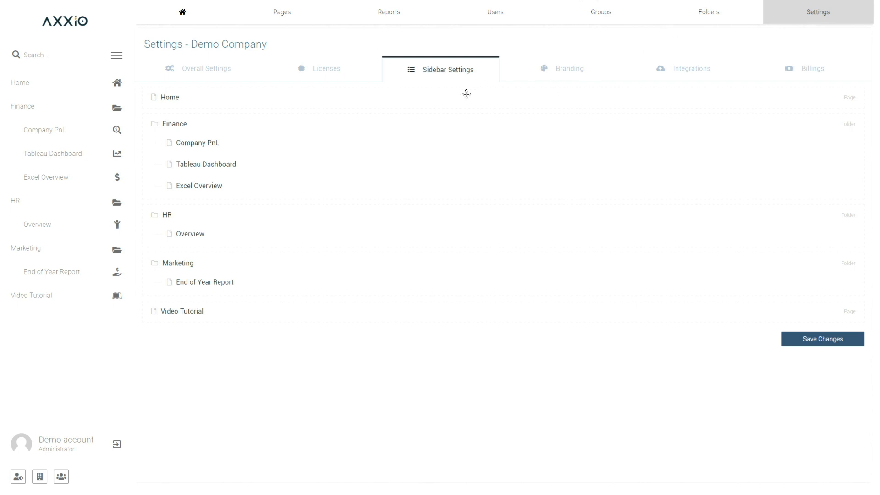
mouse_move(466, 94)
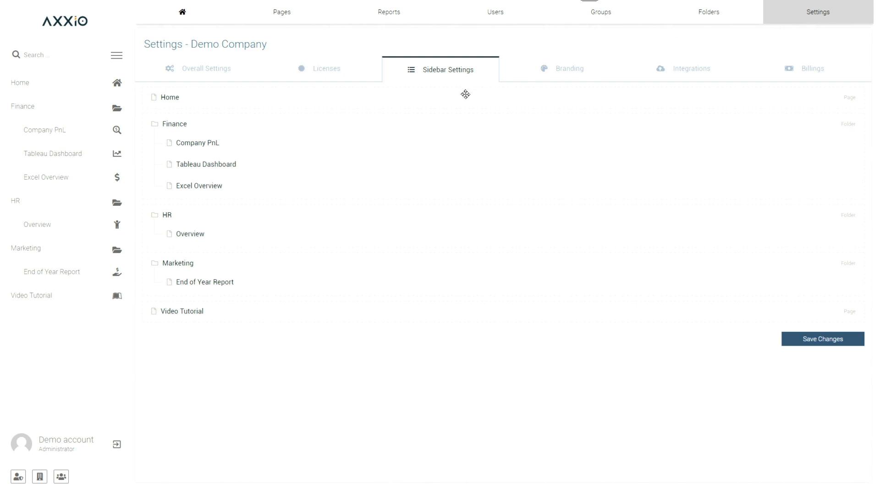
mouse_move(409, 101)
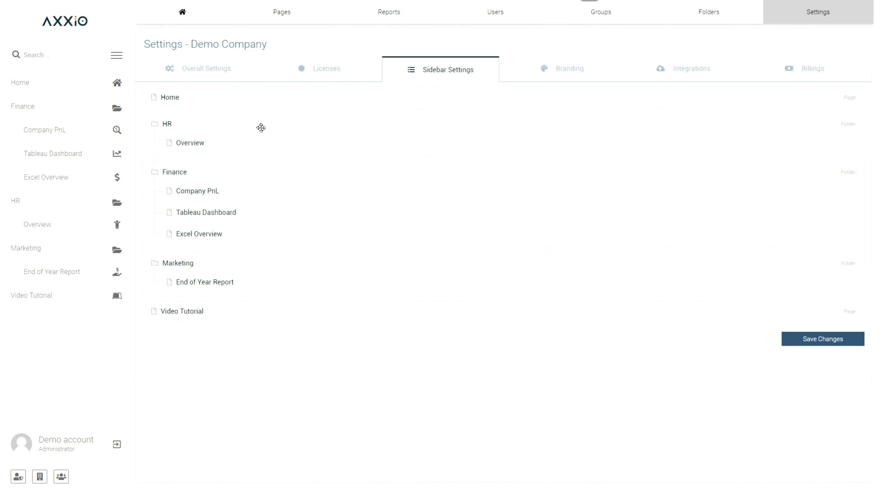
mouse_move(248, 259)
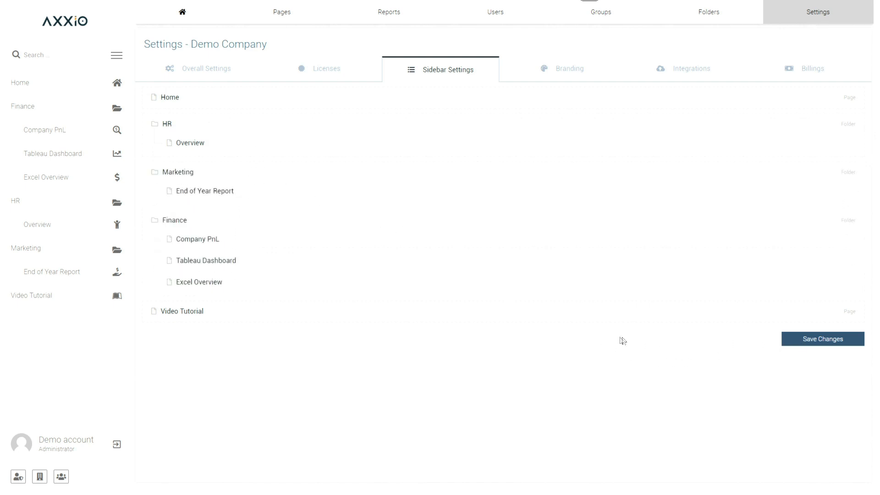
left_click(822, 338)
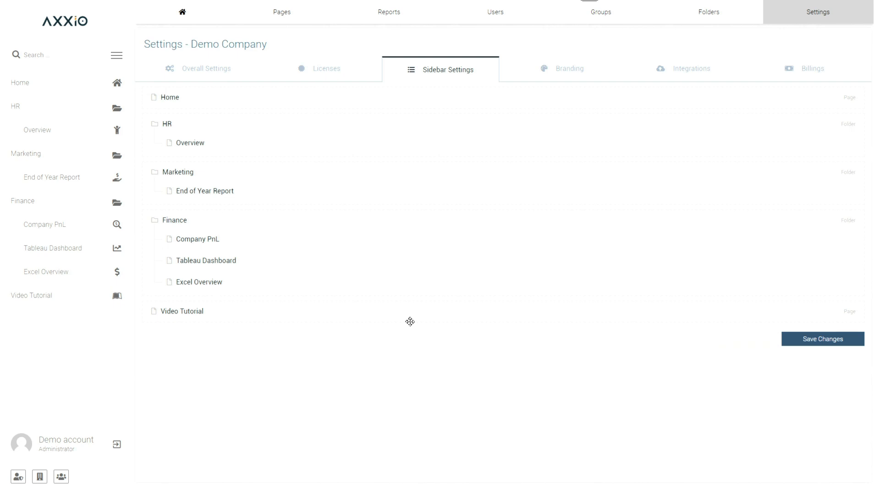
mouse_move(570, 68)
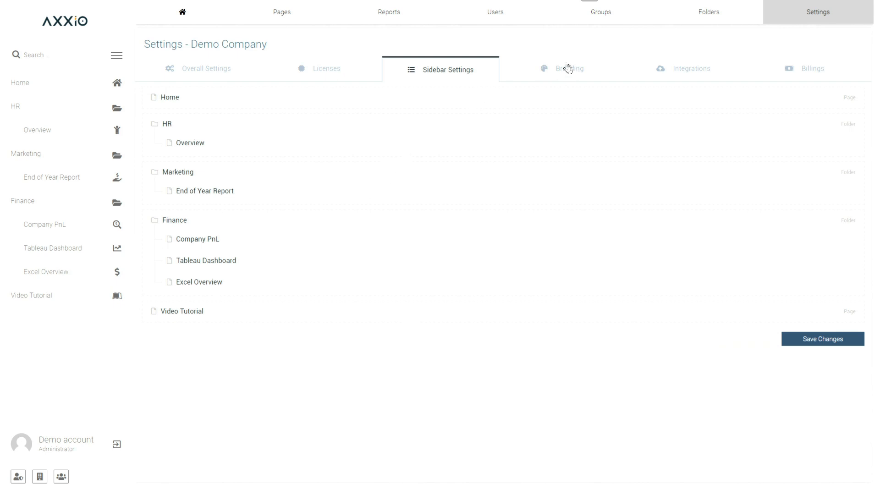
Step: Show the Branding settings with logo size 56% and the sidebar colour options
left_click(568, 68)
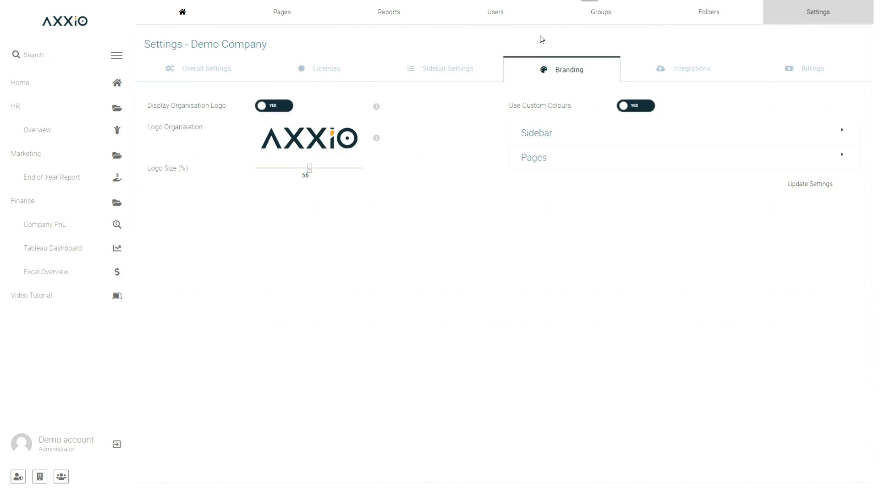
mouse_move(437, 149)
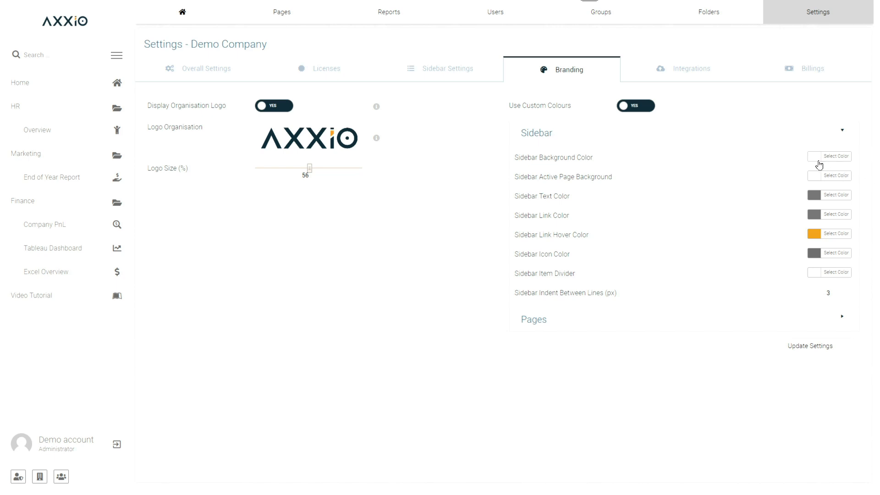
mouse_move(521, 245)
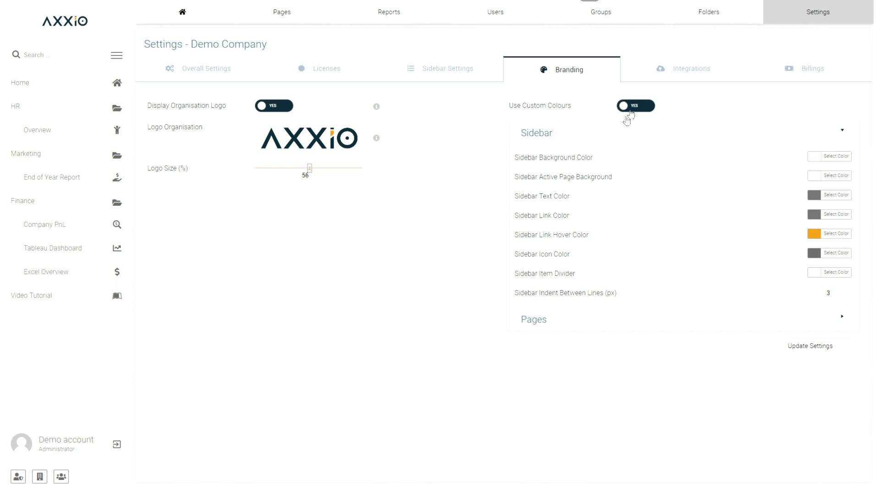
Step: Set the Tableau Main Server instance type to Tableau Server, keeping No SSO authentication
left_click(690, 69)
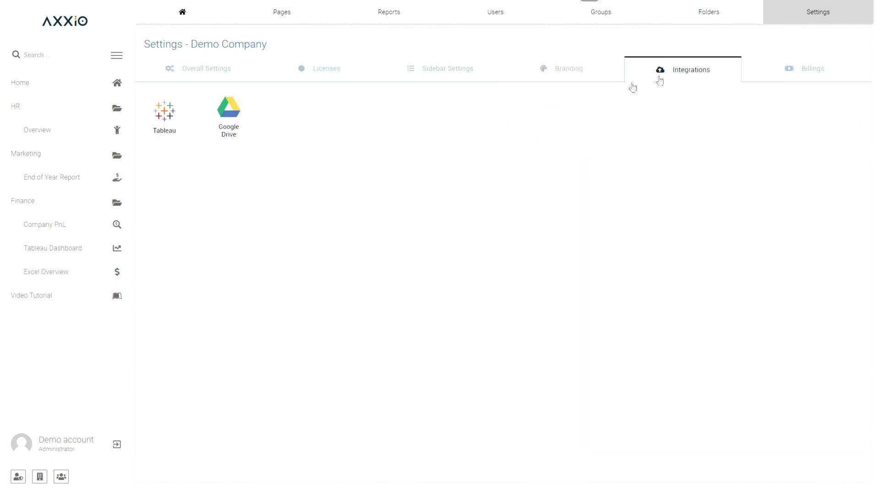
mouse_move(304, 131)
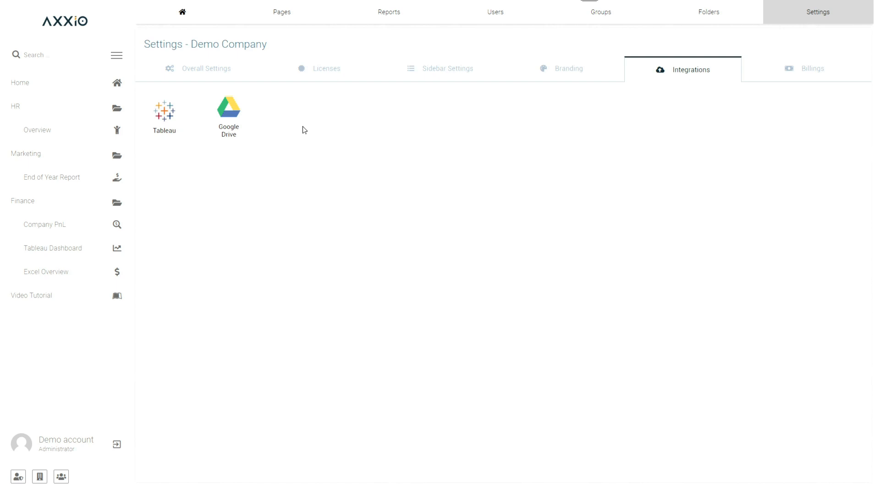
mouse_move(207, 122)
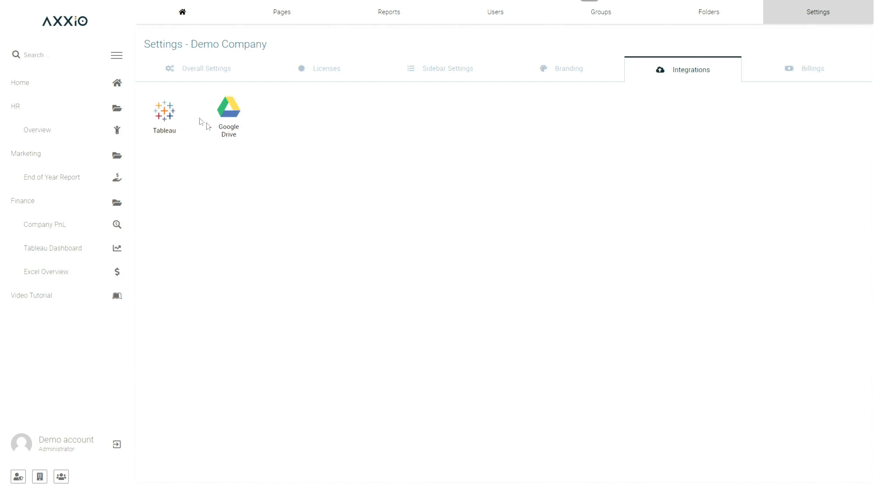
left_click(164, 110)
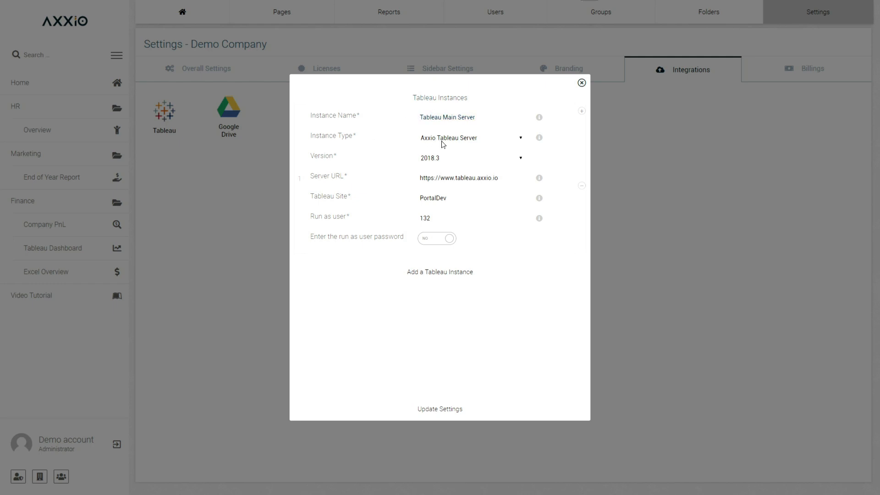
left_click(469, 138)
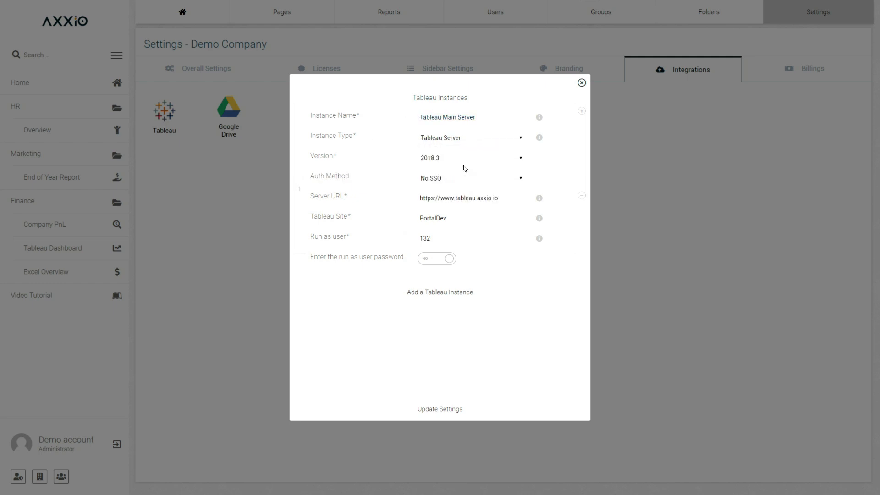
mouse_move(479, 144)
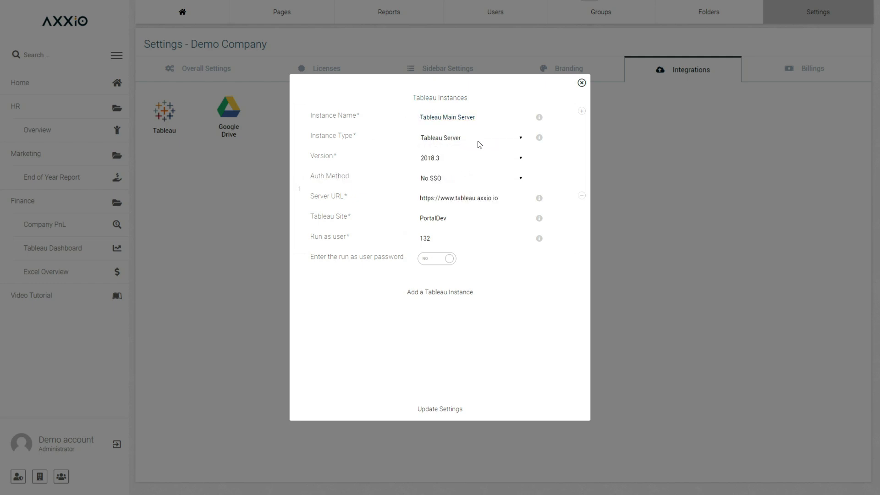
left_click(471, 178)
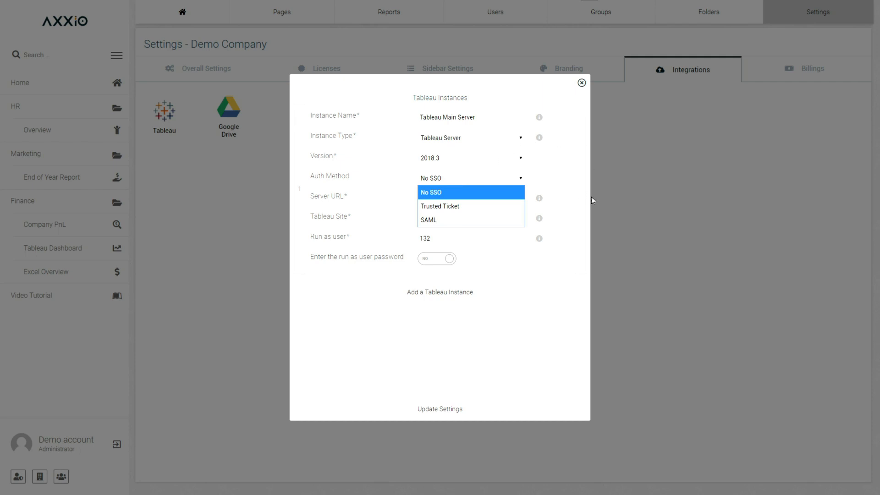
left_click(582, 83)
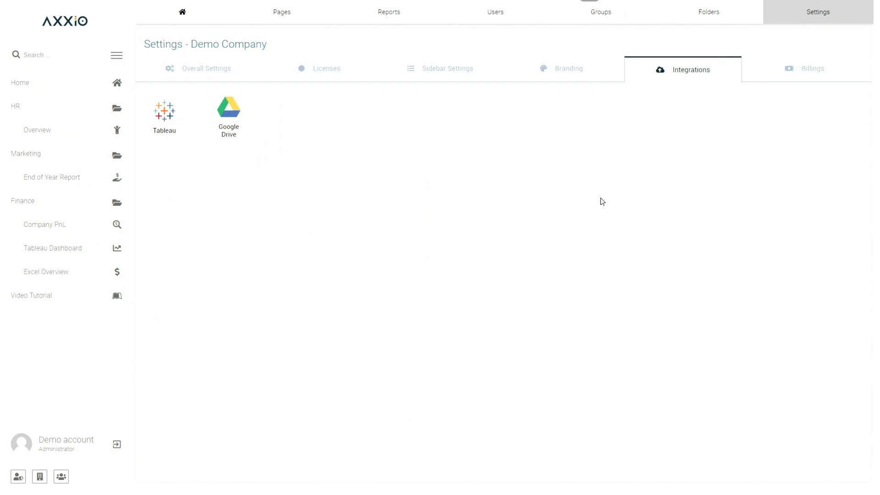
mouse_move(606, 220)
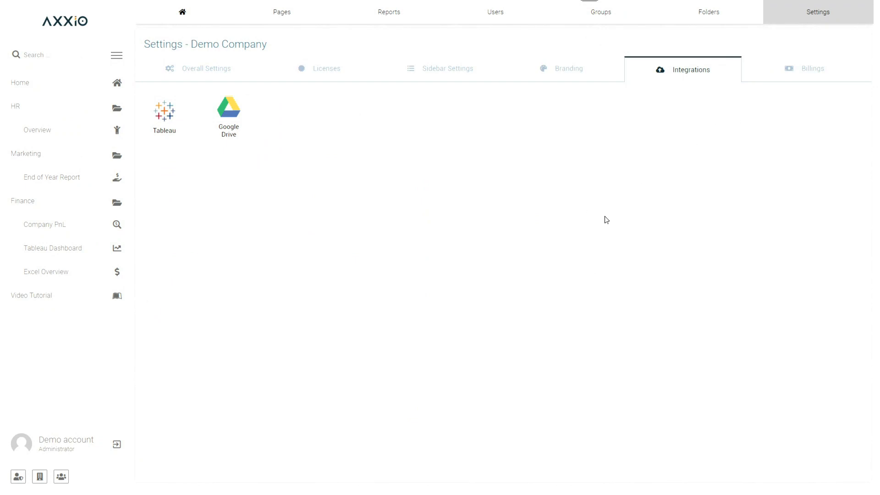